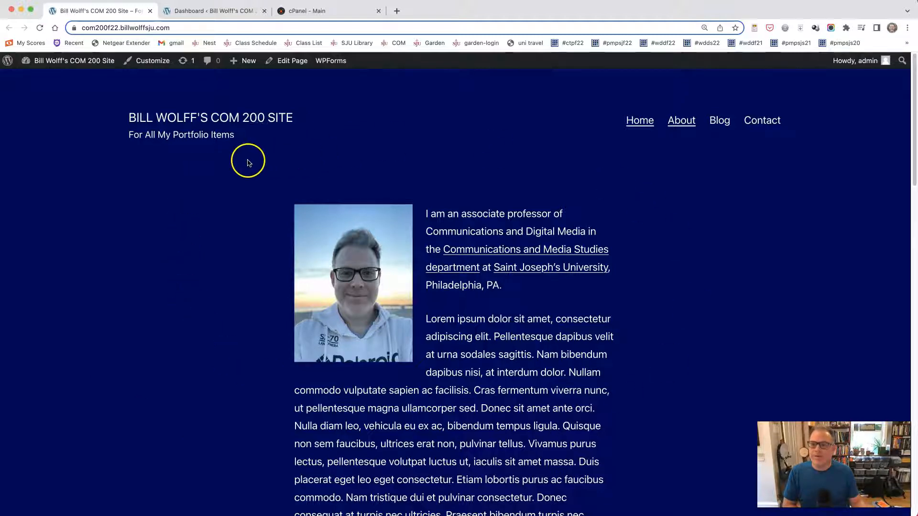
mouse_move(534, 186)
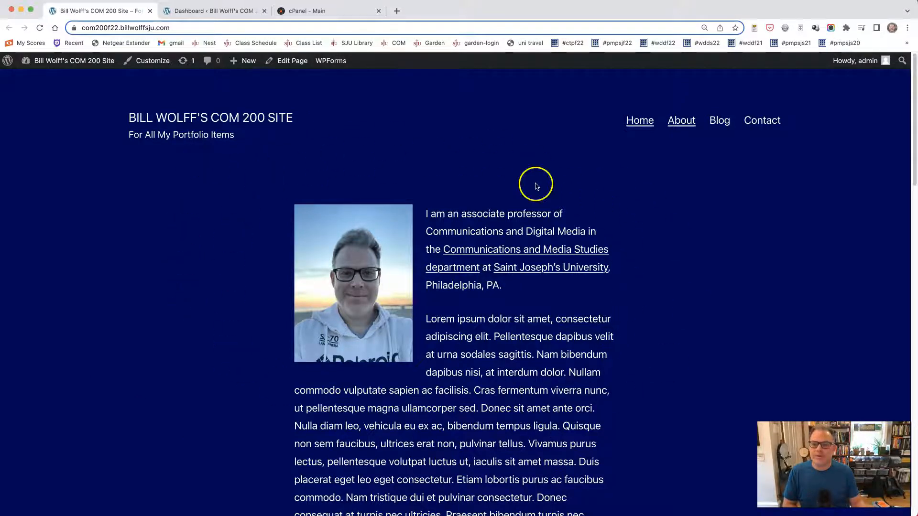
Step: Open the live site's Contact page, which shows only placeholder text and no form
left_click(214, 10)
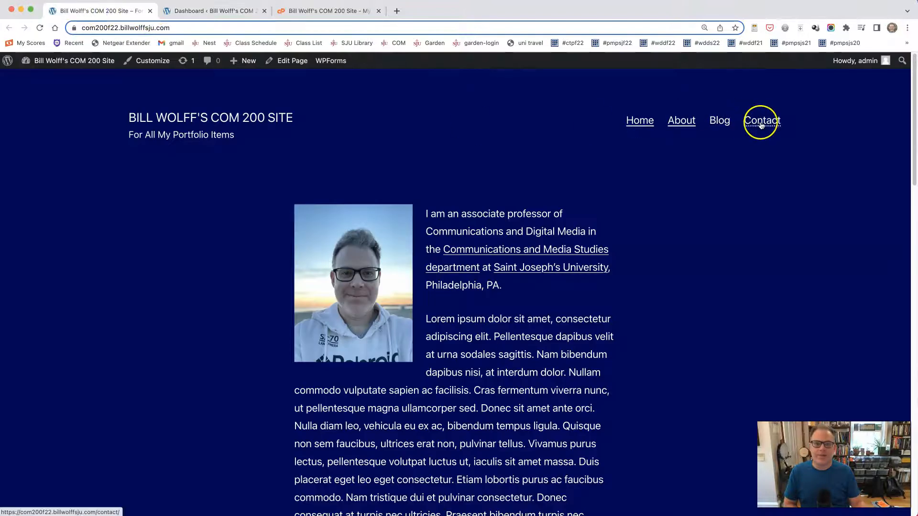
left_click(761, 120)
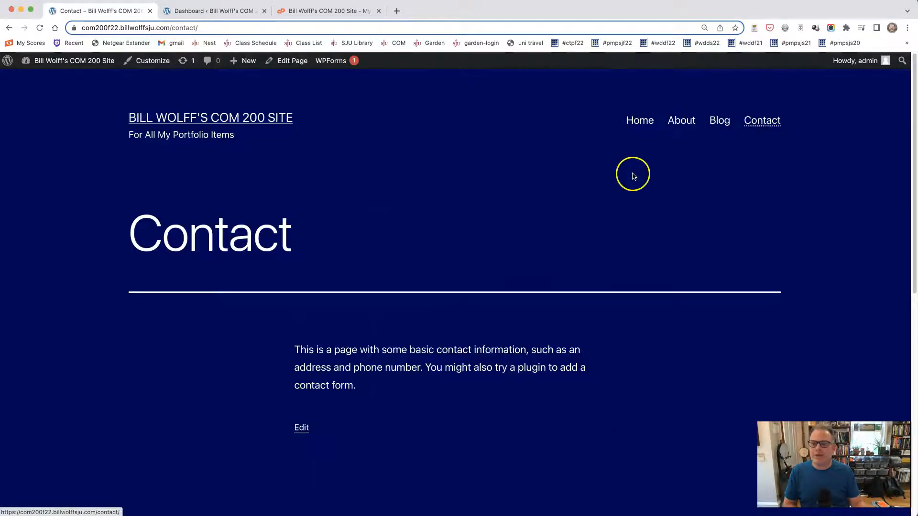
mouse_move(301, 353)
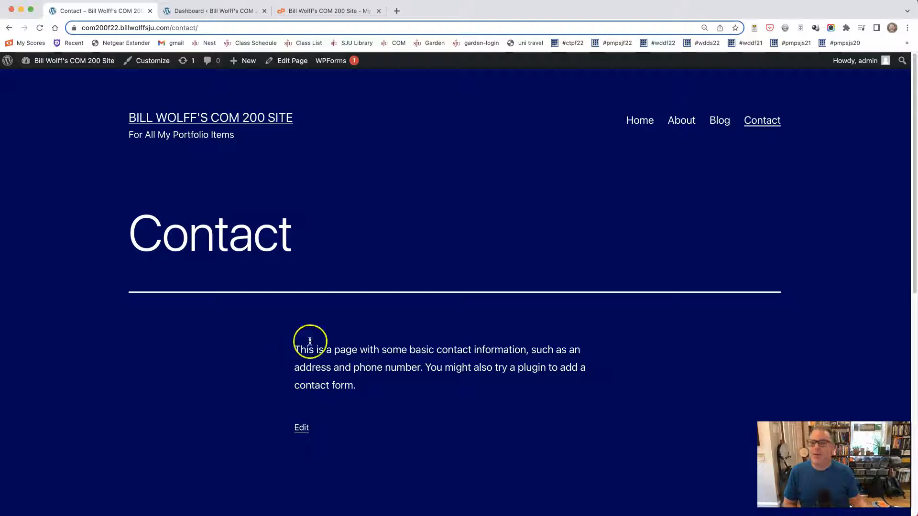
Step: From the admin dashboard, go to WPForms (no forms listed) and start building a new form
left_click(213, 11)
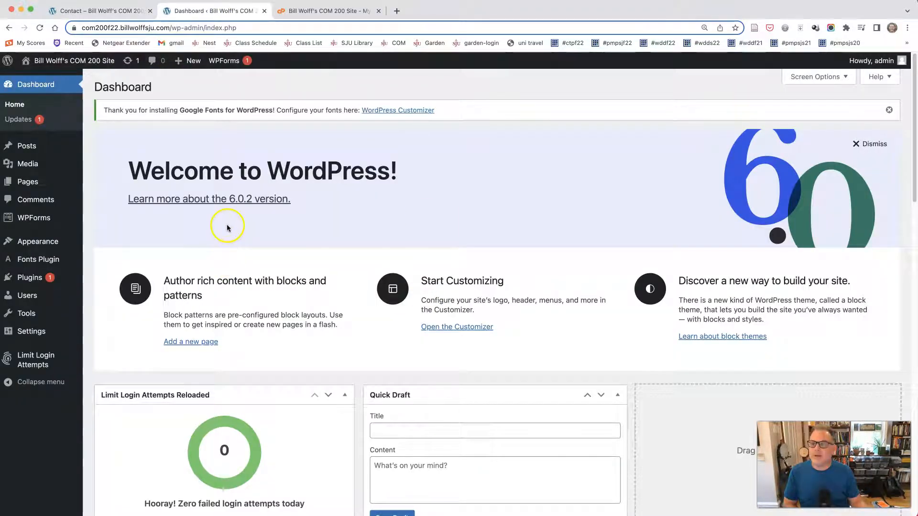
mouse_move(31, 277)
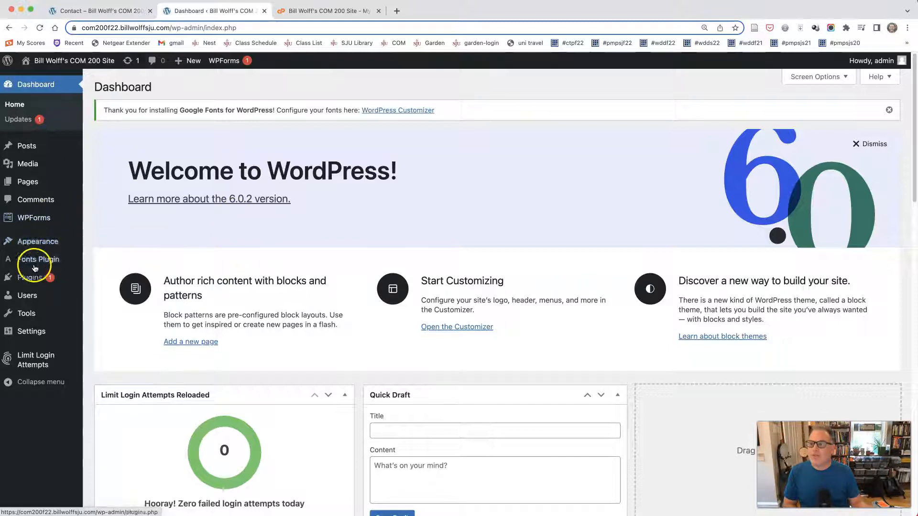
left_click(34, 218)
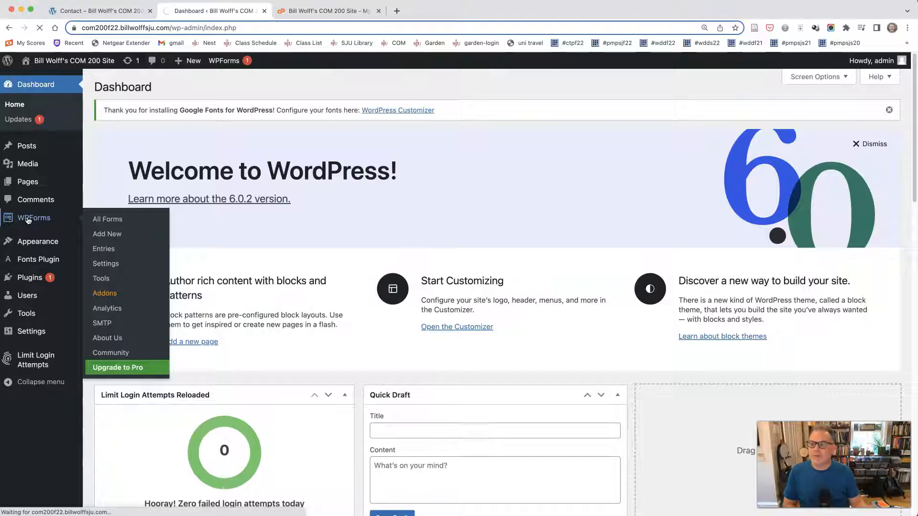
left_click(107, 219)
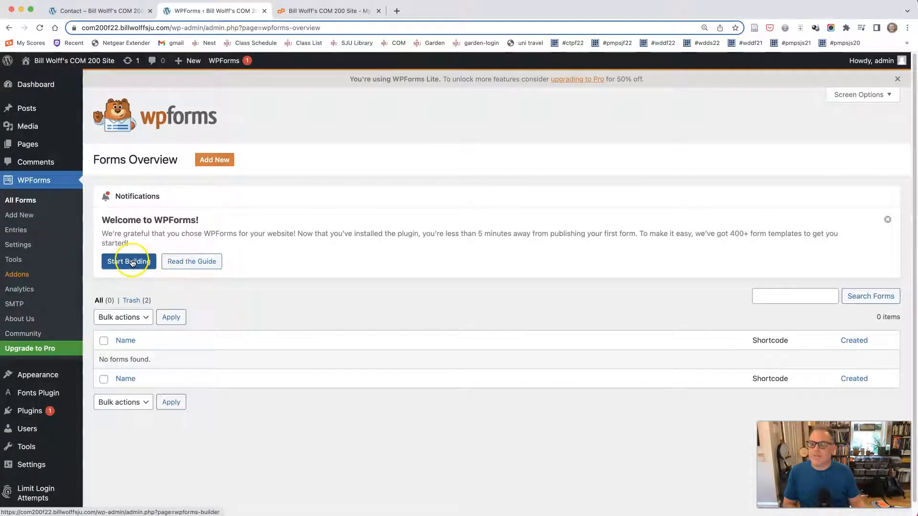
left_click(129, 261)
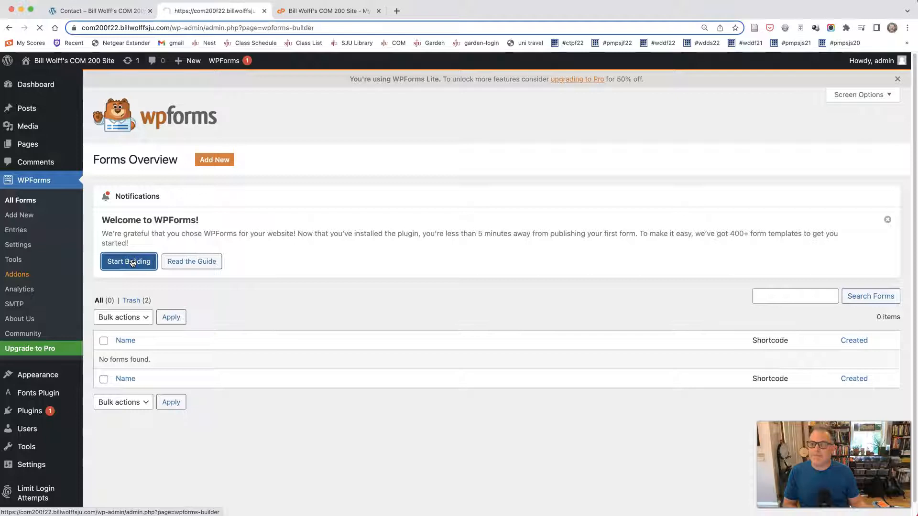
left_click(128, 261)
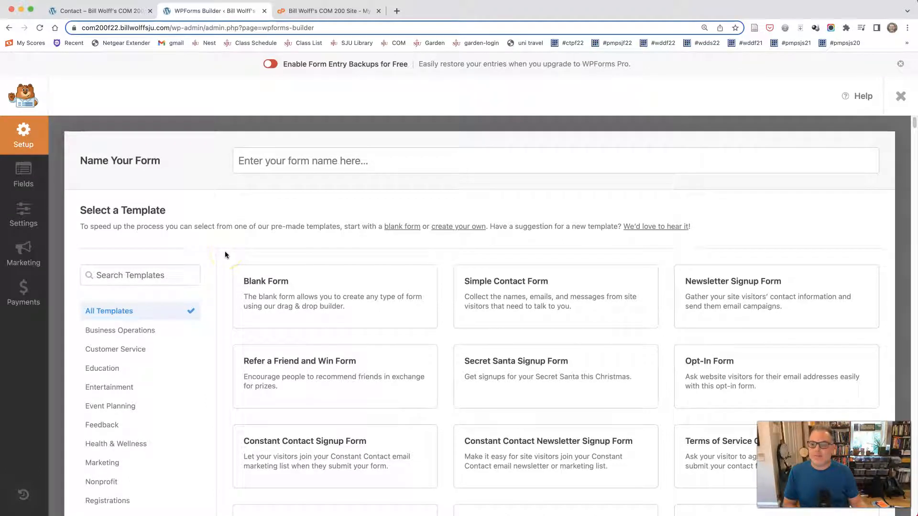
scroll("down", 3)
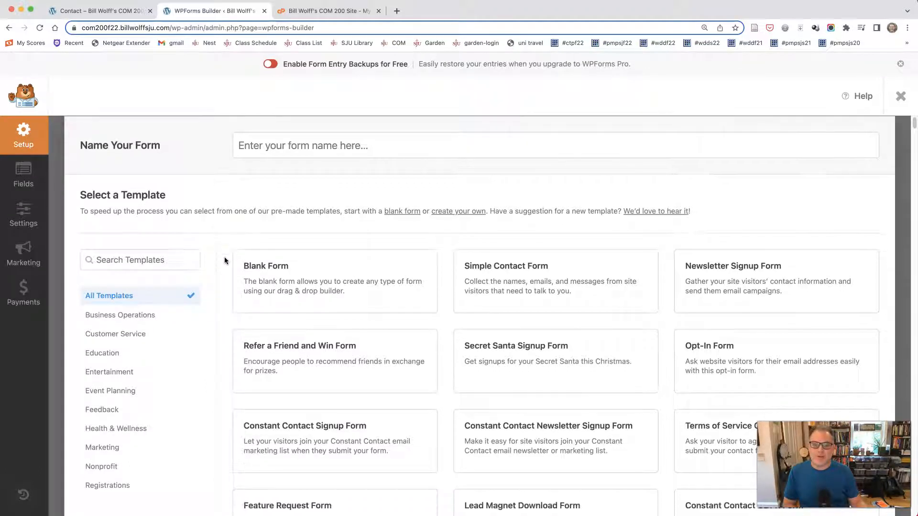
scroll("down", 3)
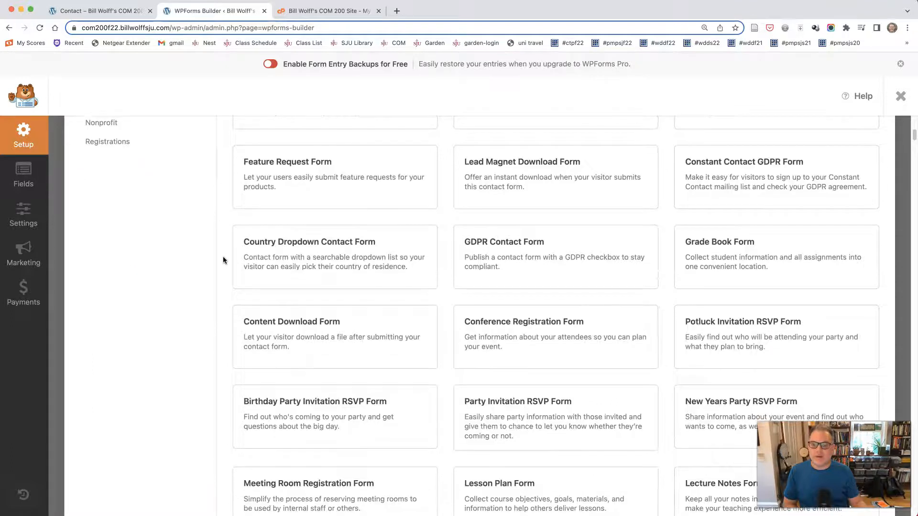
scroll("down", 3)
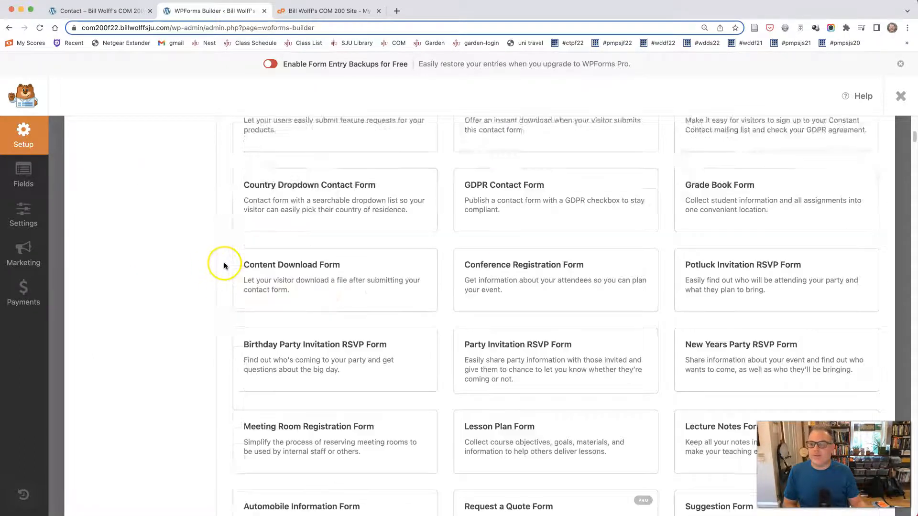
scroll("up", 3)
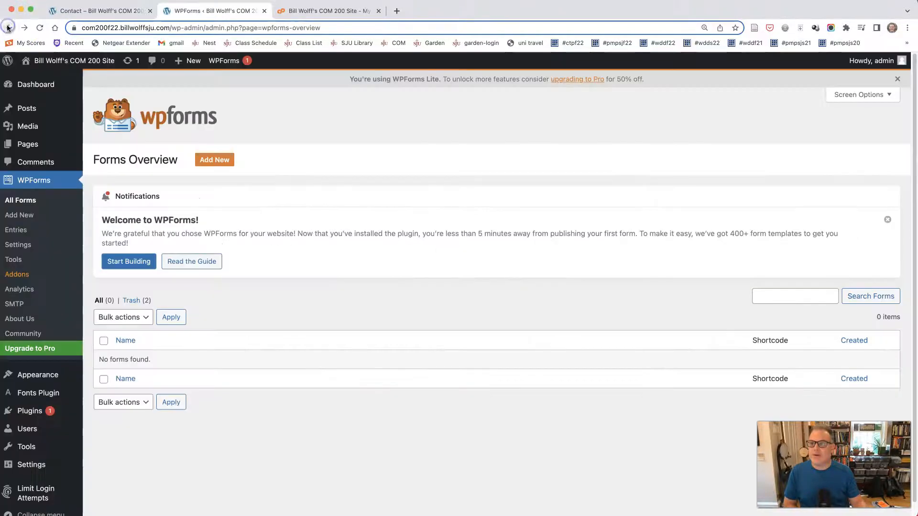
mouse_move(198, 261)
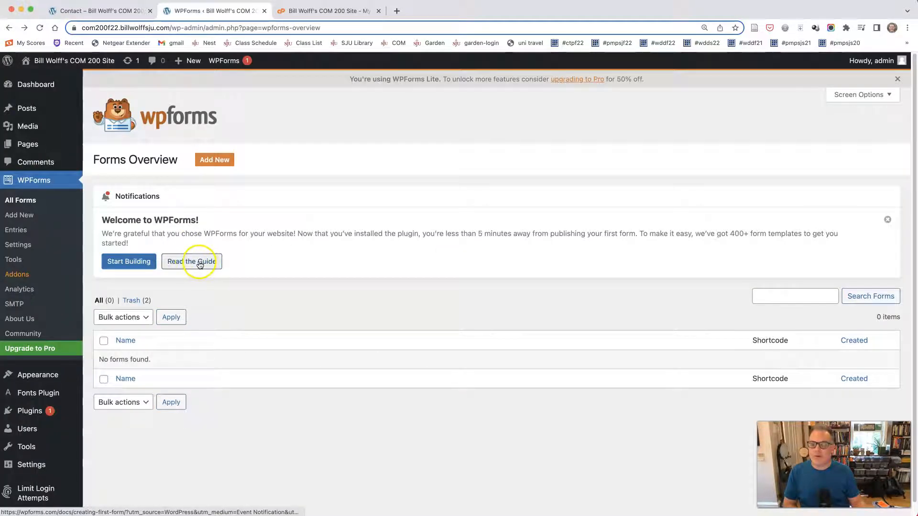
Step: Browse the 'Creating Your First Form' guide, then return to the forms overview
left_click(191, 261)
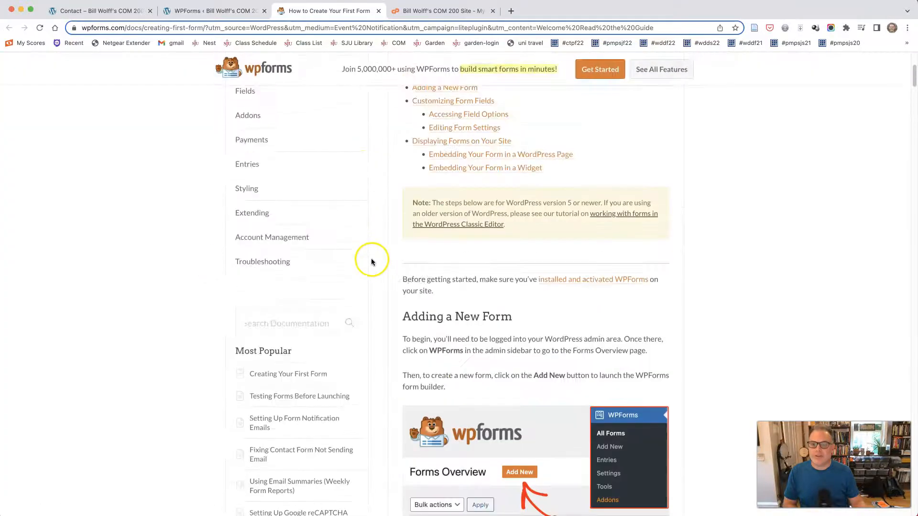
scroll("down", 3)
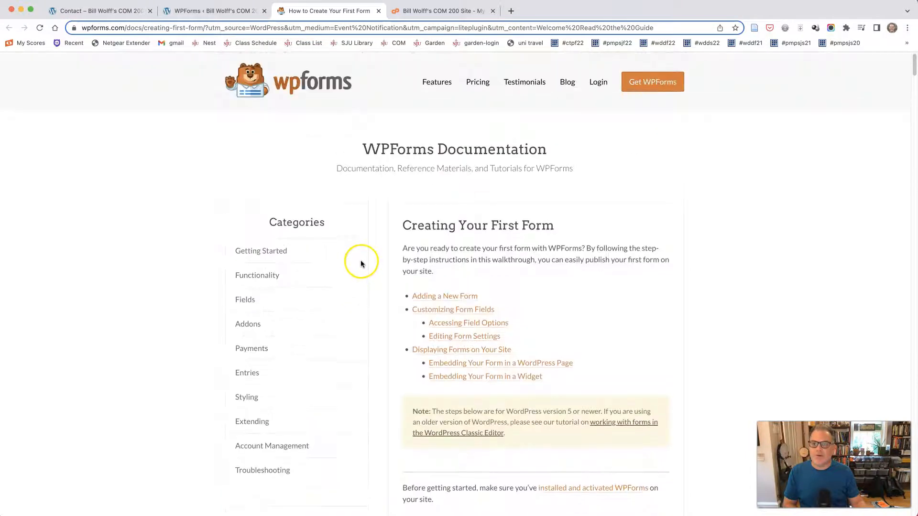
left_click(214, 10)
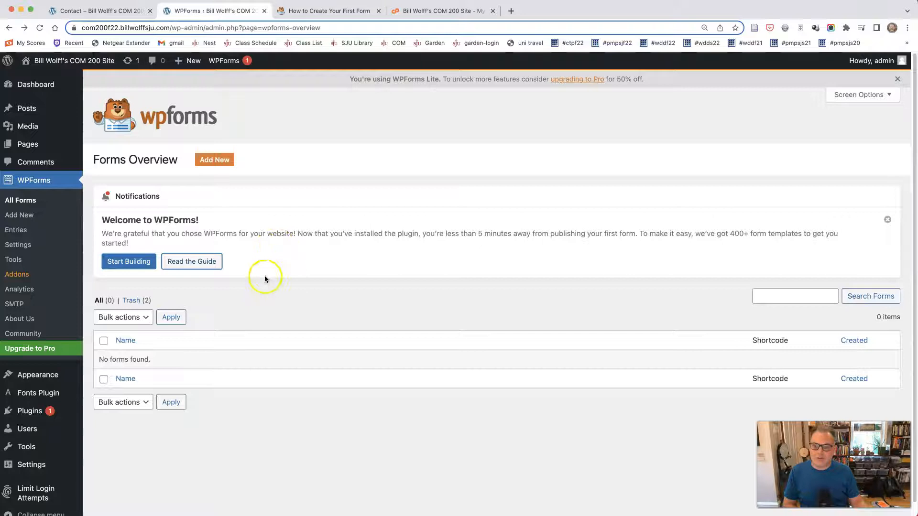
Step: Create a new form from the Simple Contact Form template with Name, Email and Message fields
left_click(128, 262)
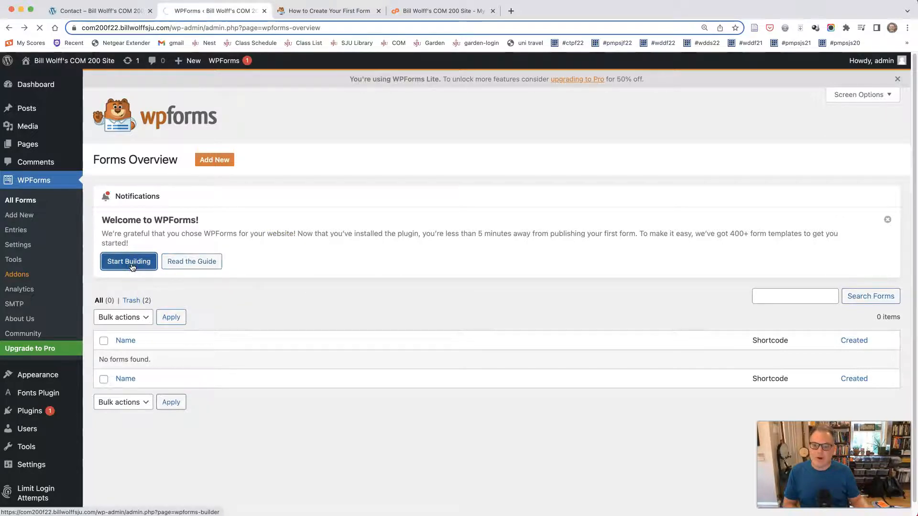
left_click(129, 261)
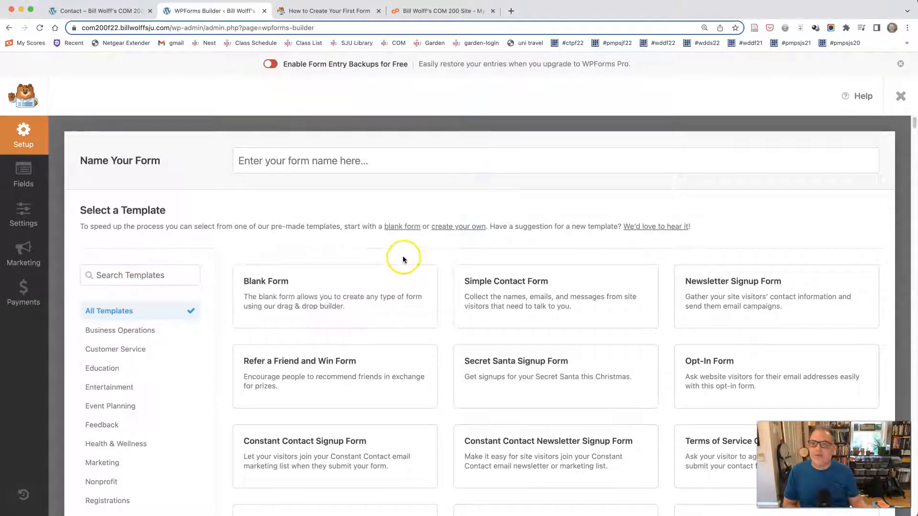
mouse_move(512, 287)
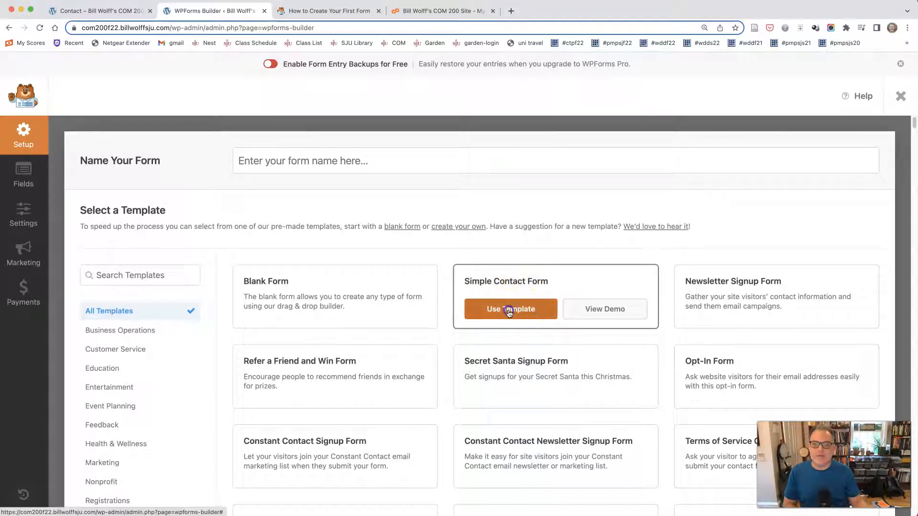
left_click(510, 309)
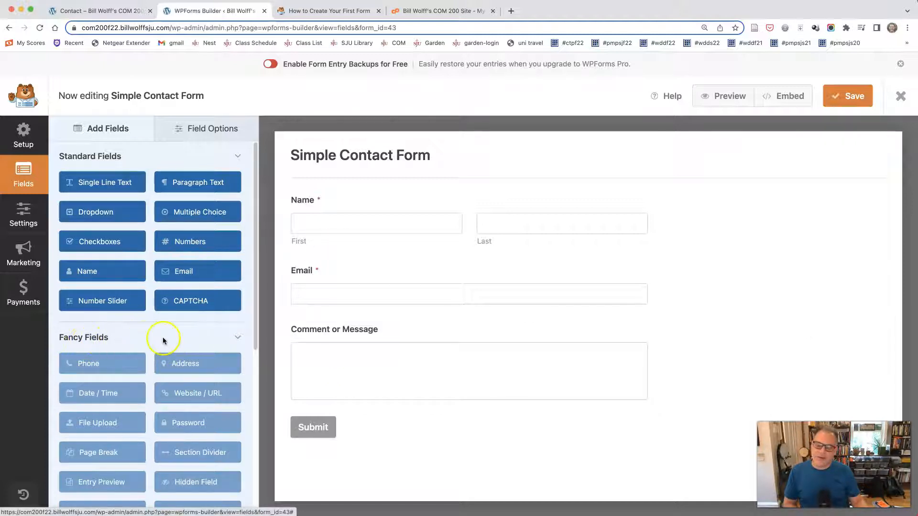
left_click(238, 337)
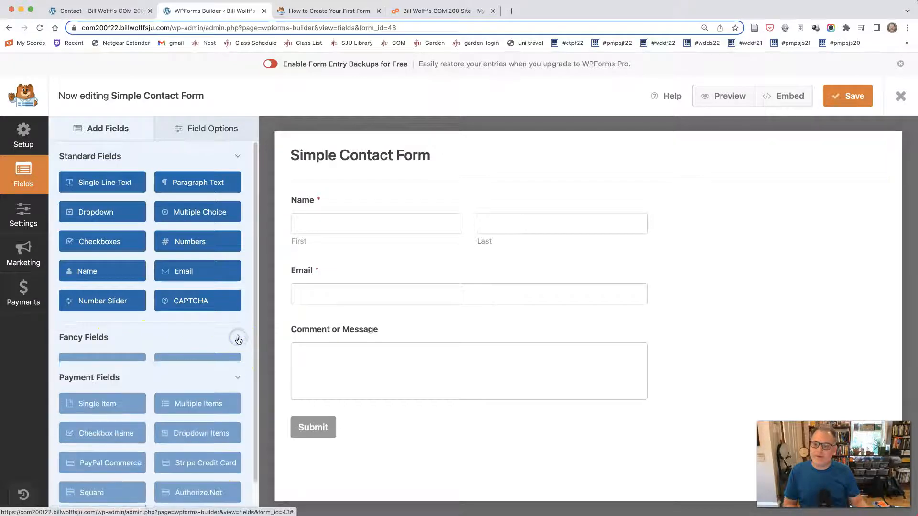
left_click(238, 340)
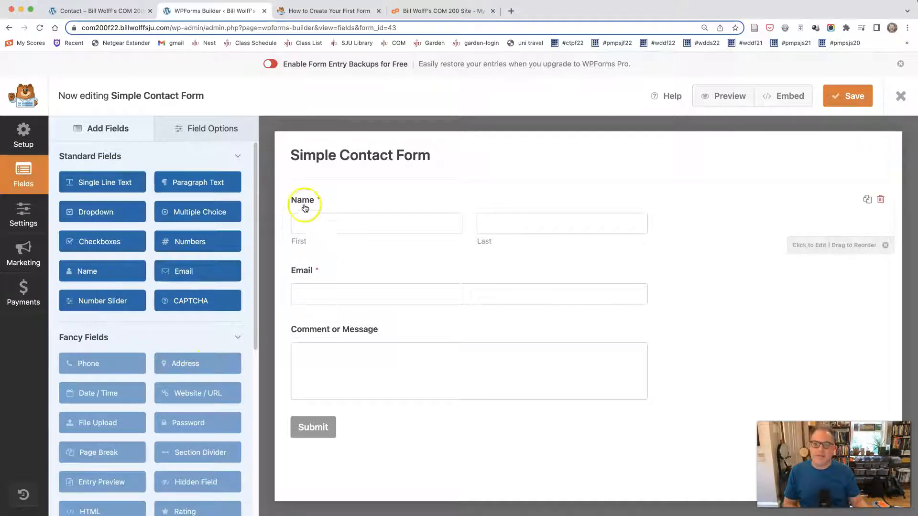
mouse_move(542, 231)
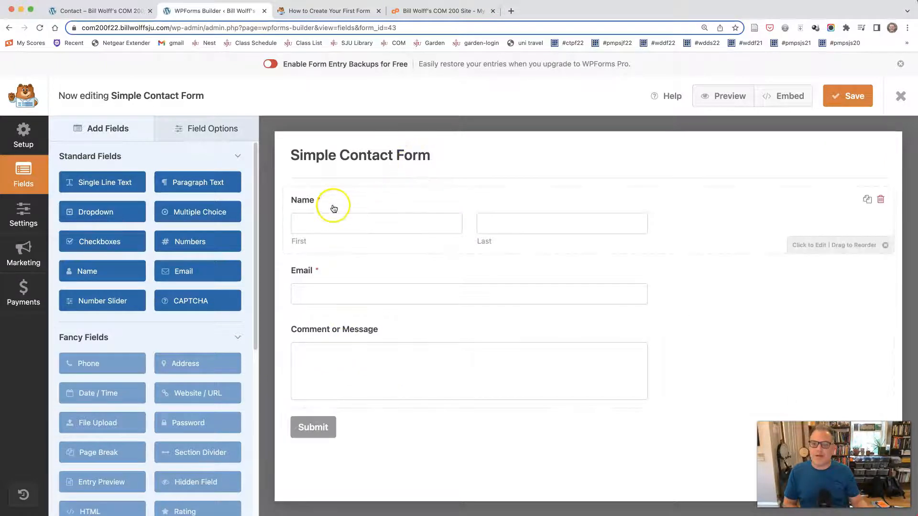
Step: In the Name field's advanced options, set placeholders 'First Name' and 'Last Name'
left_click(334, 209)
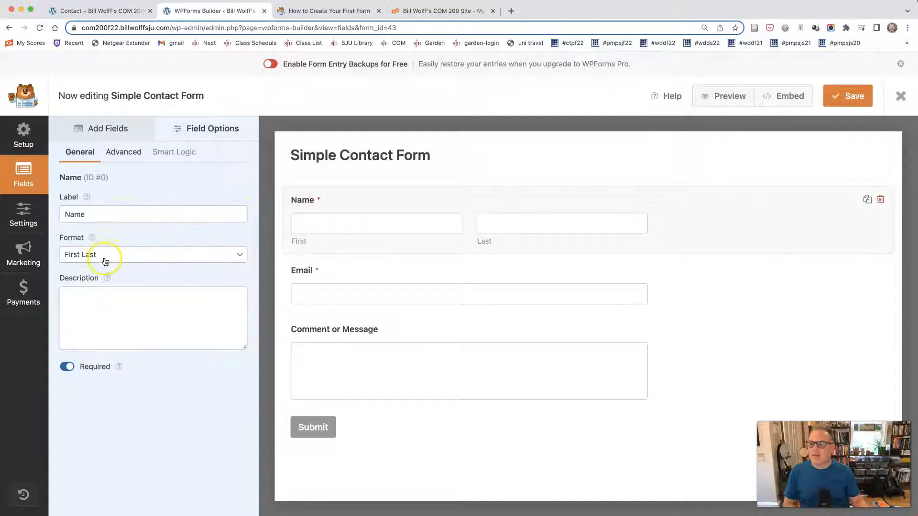
mouse_move(124, 152)
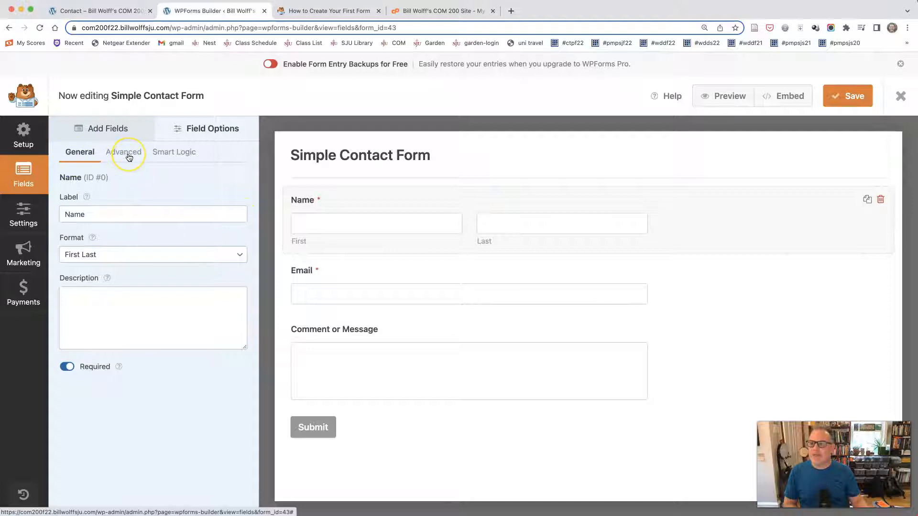
left_click(123, 152)
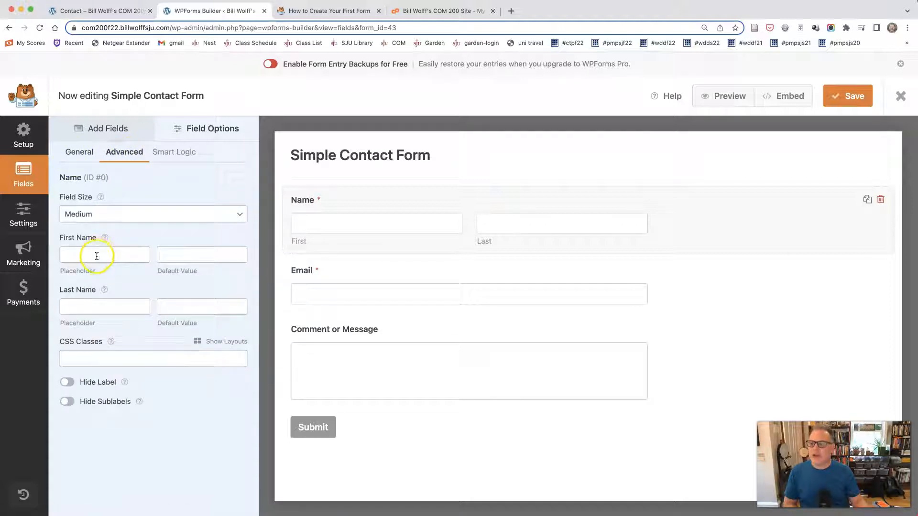
type("First Name")
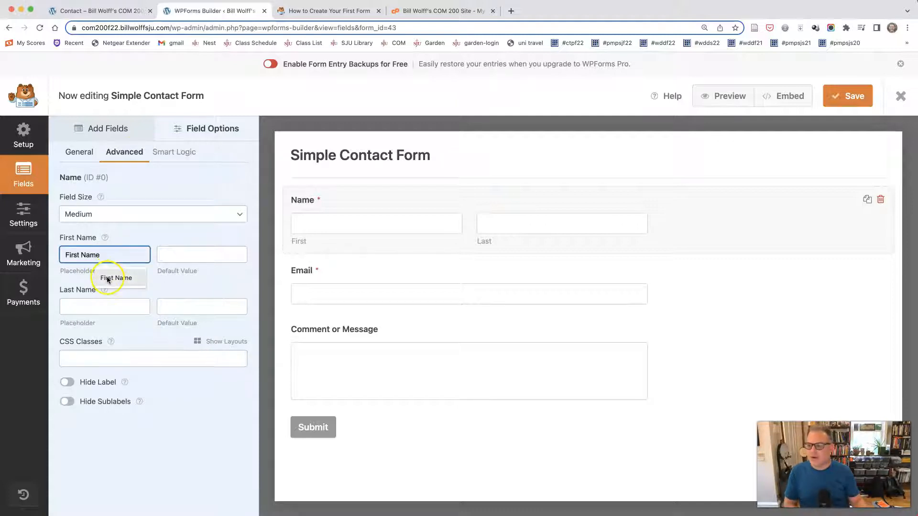
left_click(104, 306)
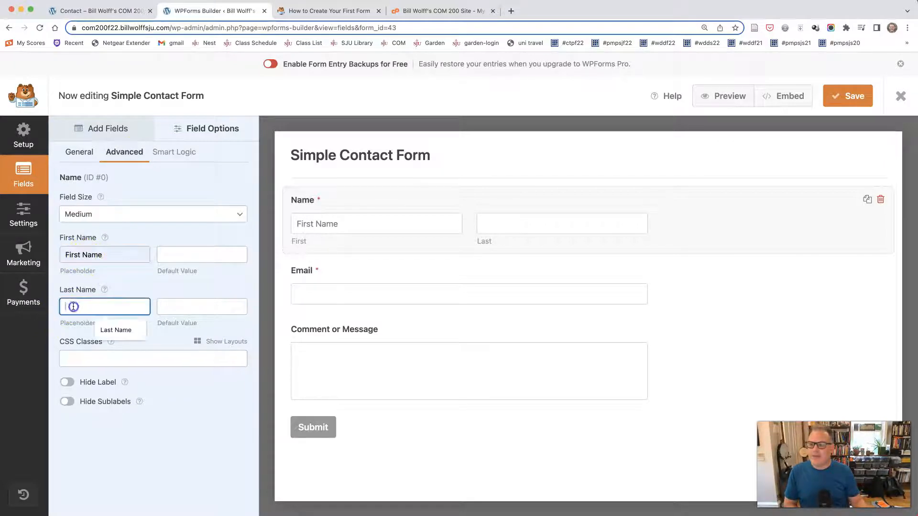
type("Last Name")
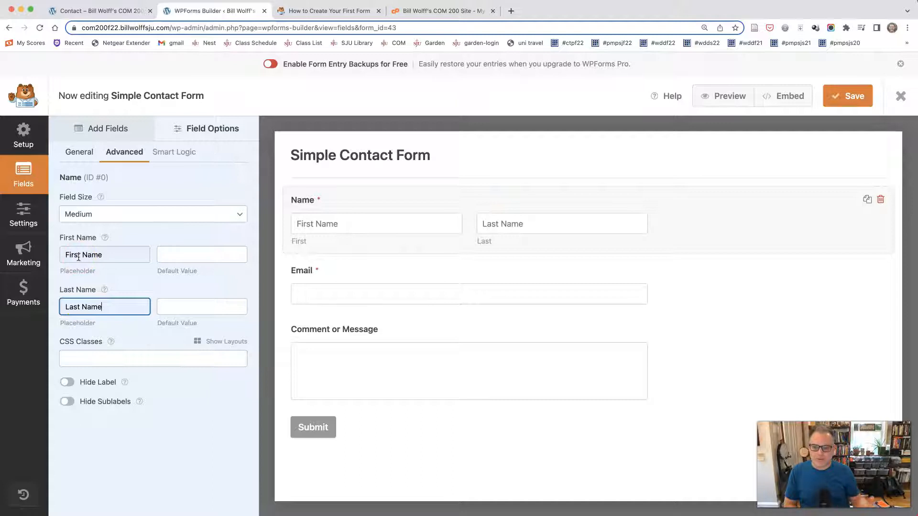
mouse_move(449, 225)
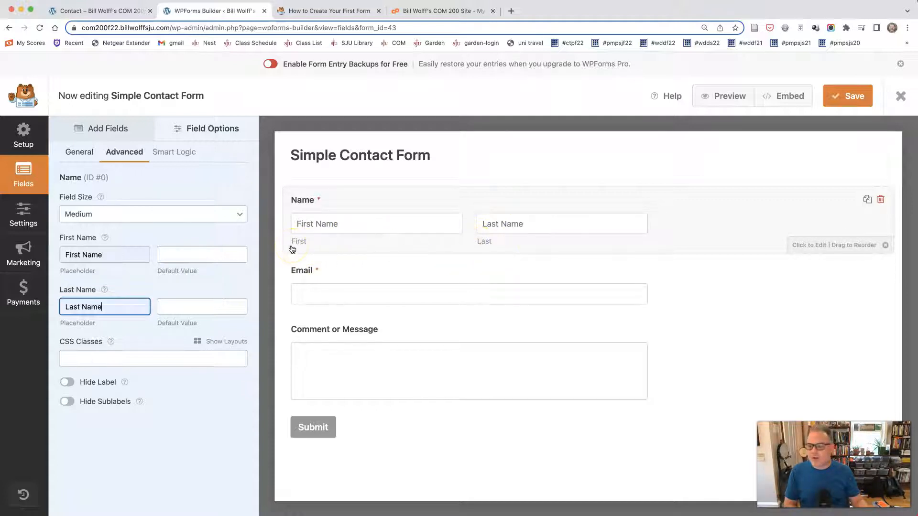
mouse_move(389, 236)
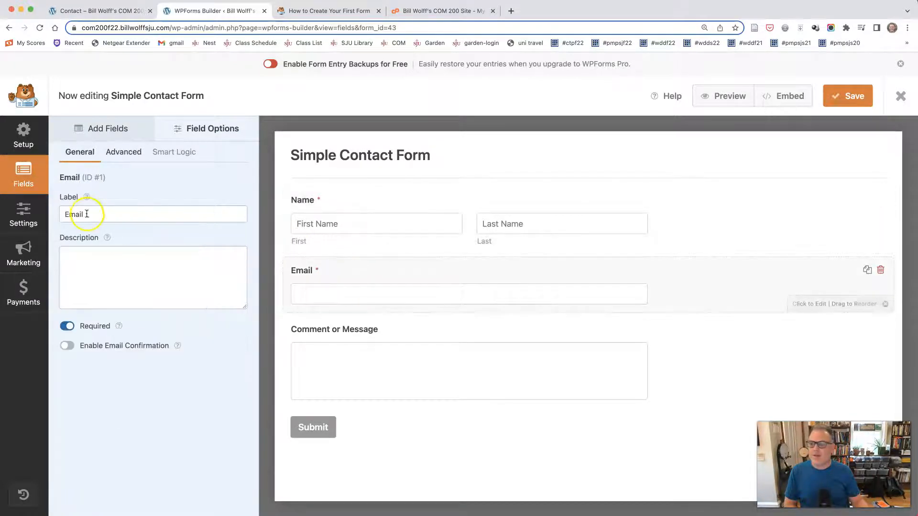
Step: In the Email field's advanced options, set the placeholder to 'Email Address'
left_click(124, 152)
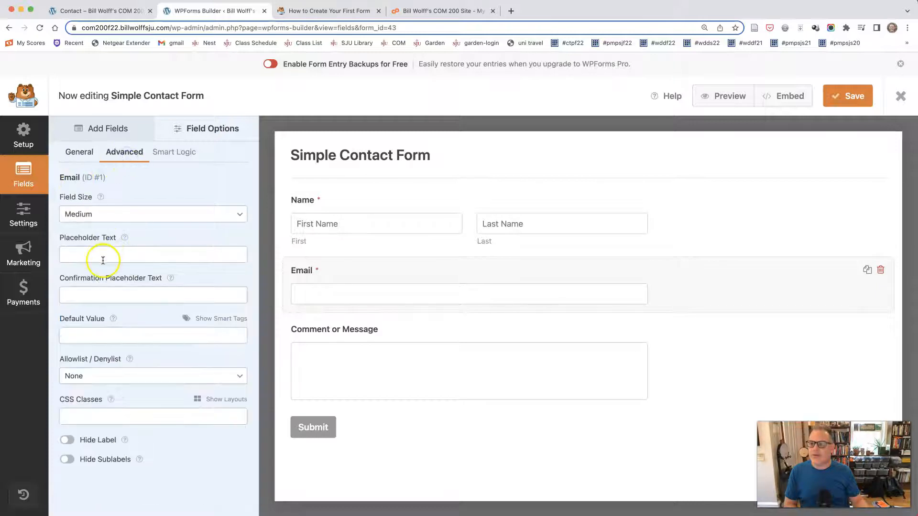
type("Email Address")
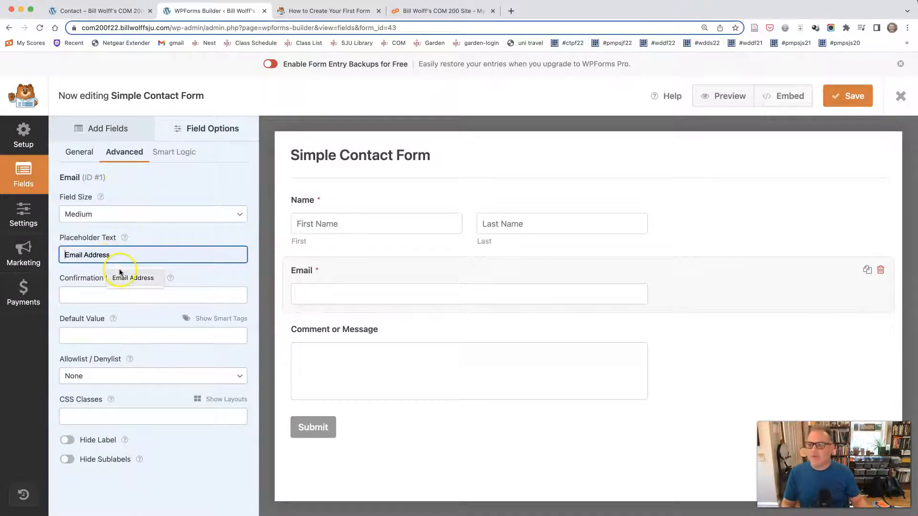
type("Email Address")
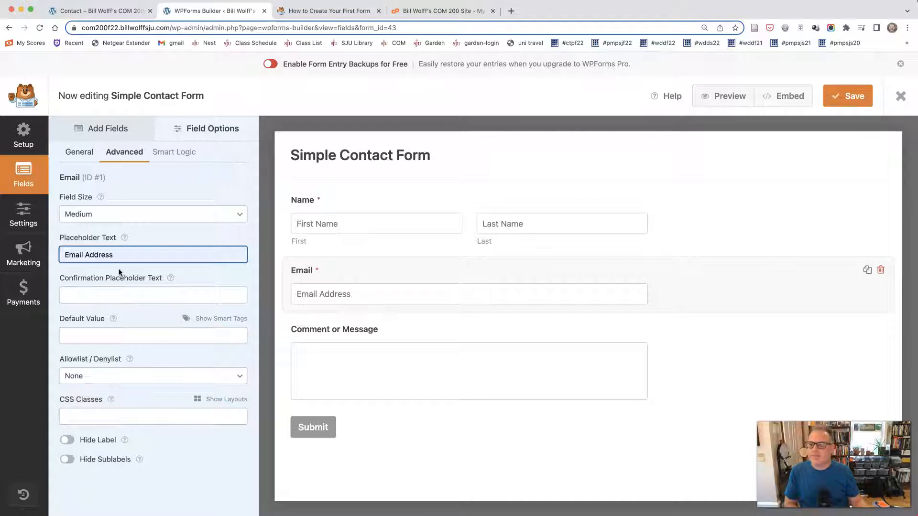
mouse_move(395, 338)
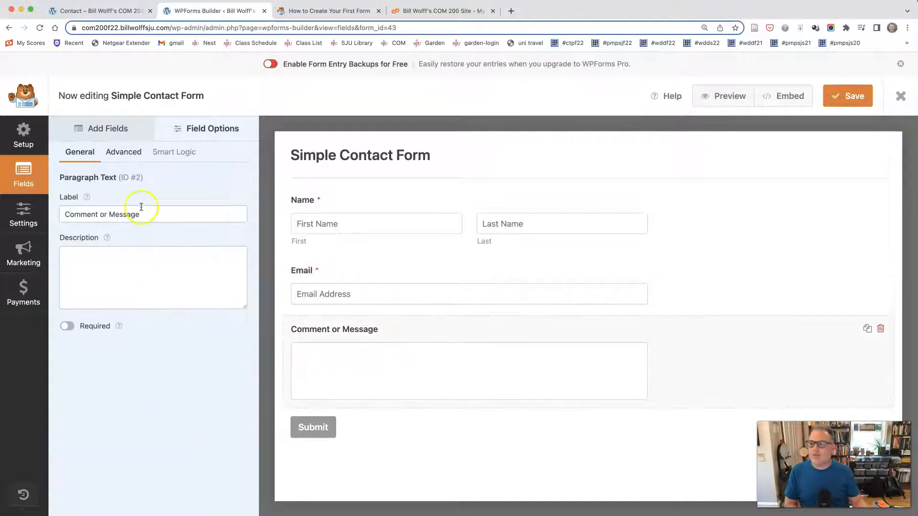
Step: Set the message placeholder 'Enter your comment or message.', make the field required, and save
left_click(124, 152)
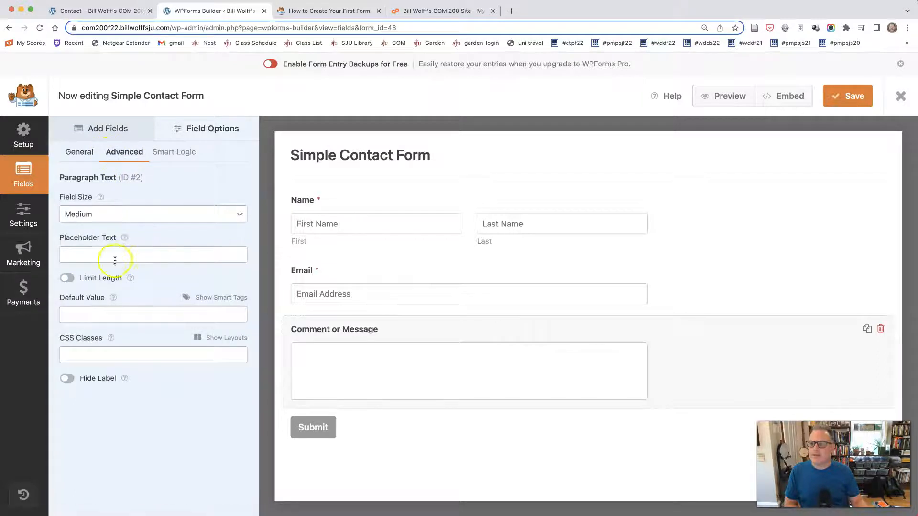
type("Enter your comment or message.")
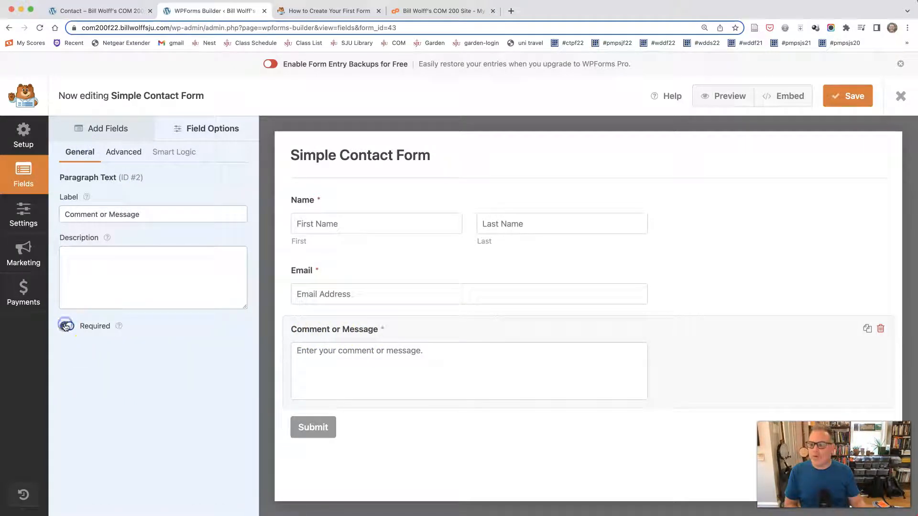
left_click(66, 326)
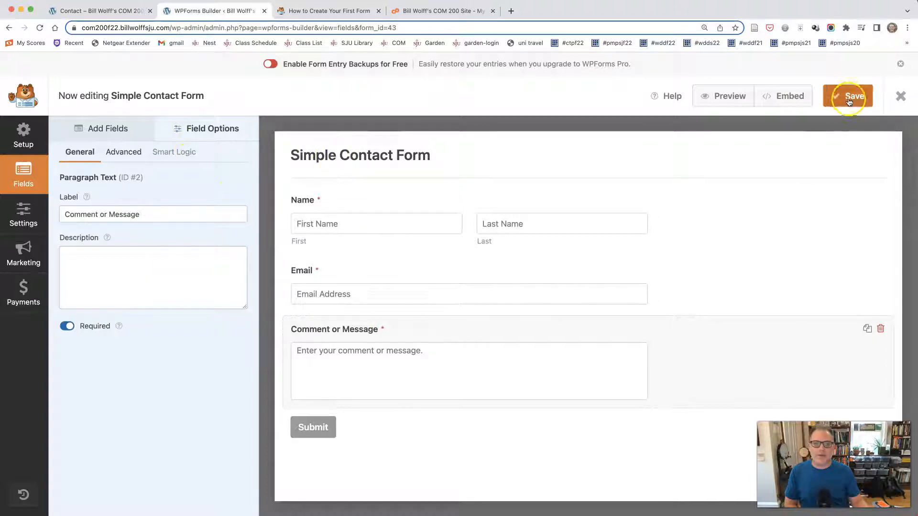
left_click(848, 96)
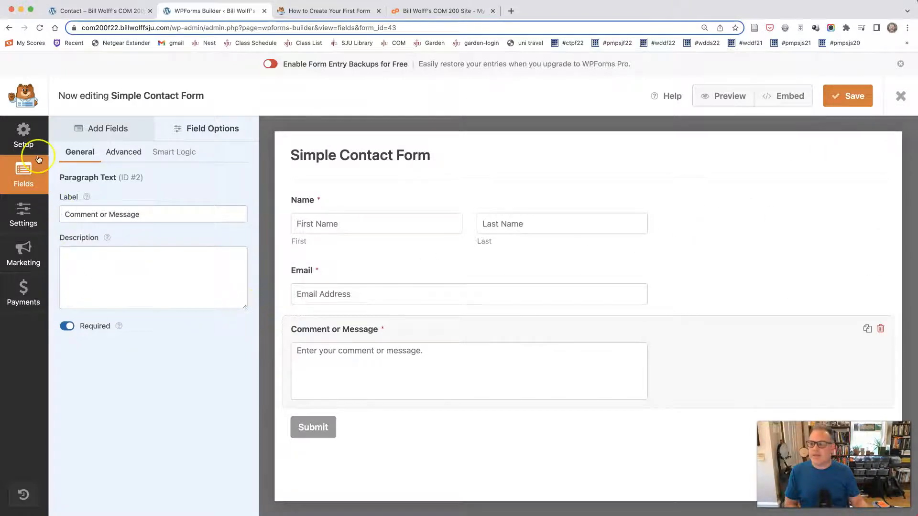
Step: In General settings, rename the form to 'Contact Bill Wolff!'
left_click(23, 214)
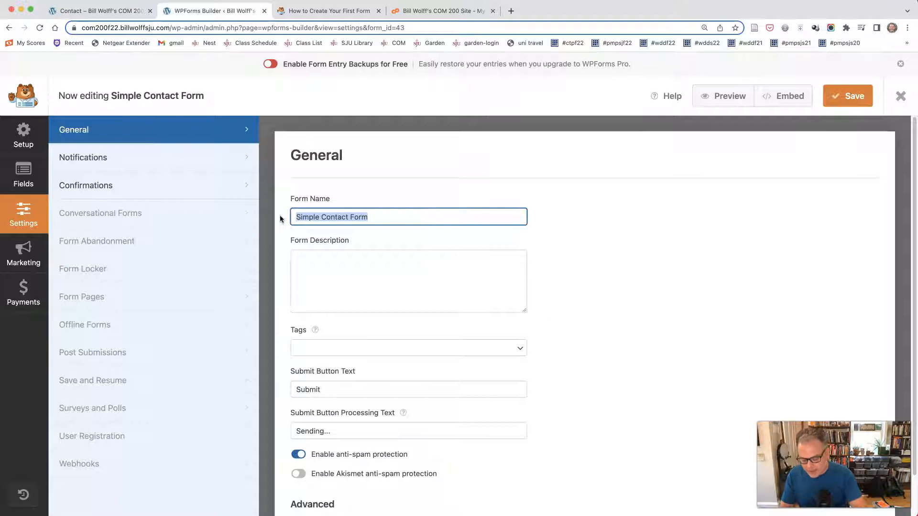
type("Cin")
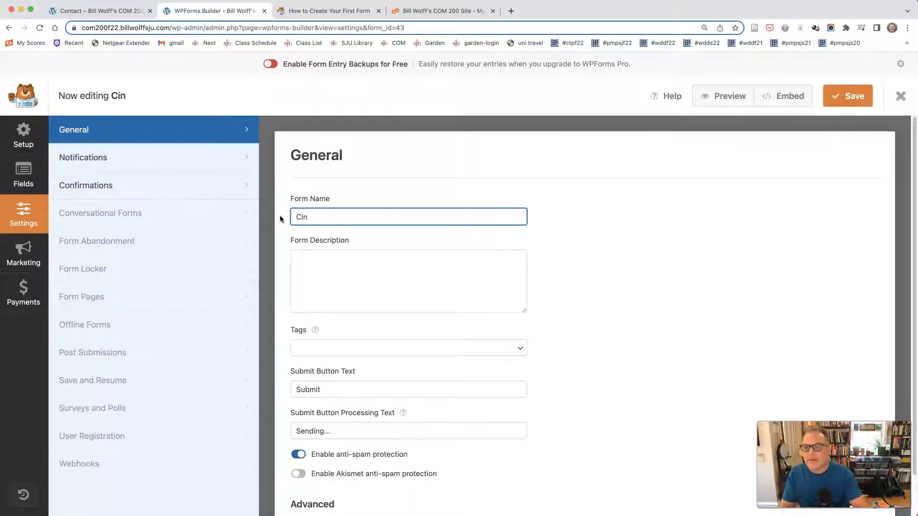
type("Contact Bill Wol")
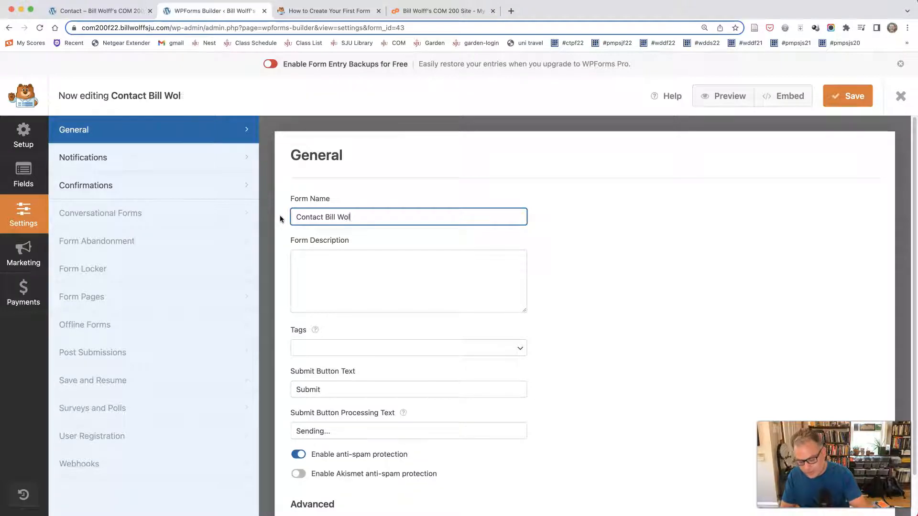
type("ff!")
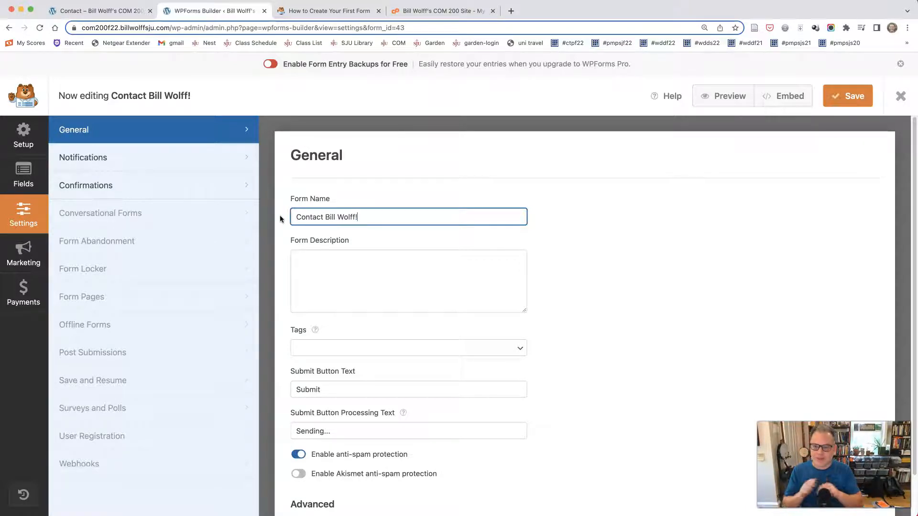
Step: Add the description 'I'd love to hear from you!' and save the settings
left_click(408, 281)
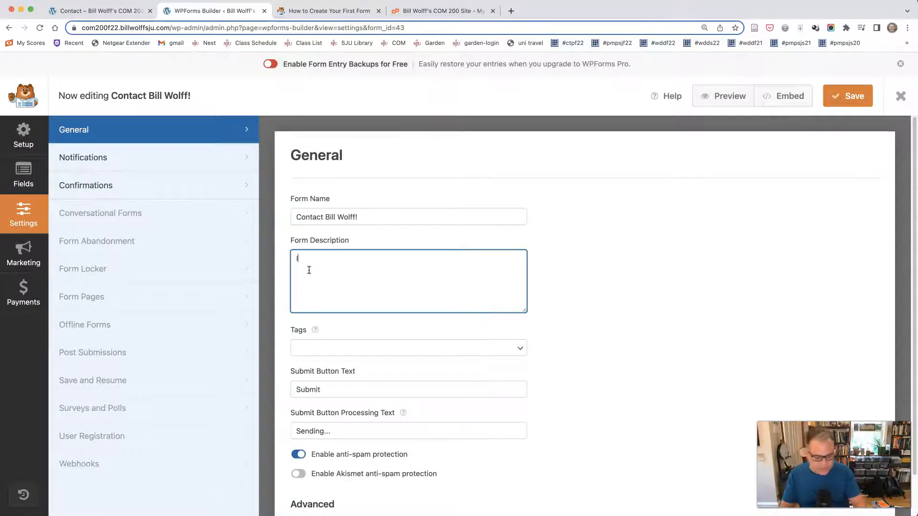
type("I's")
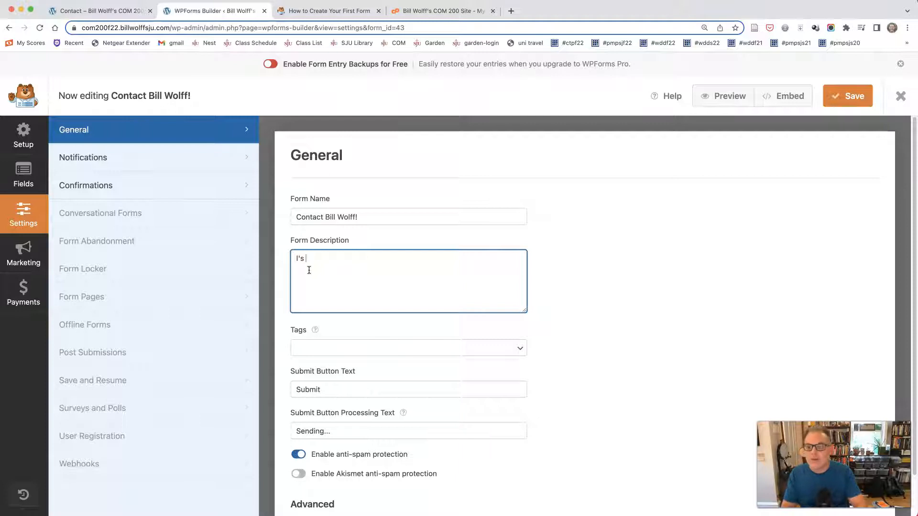
type("I'd love t")
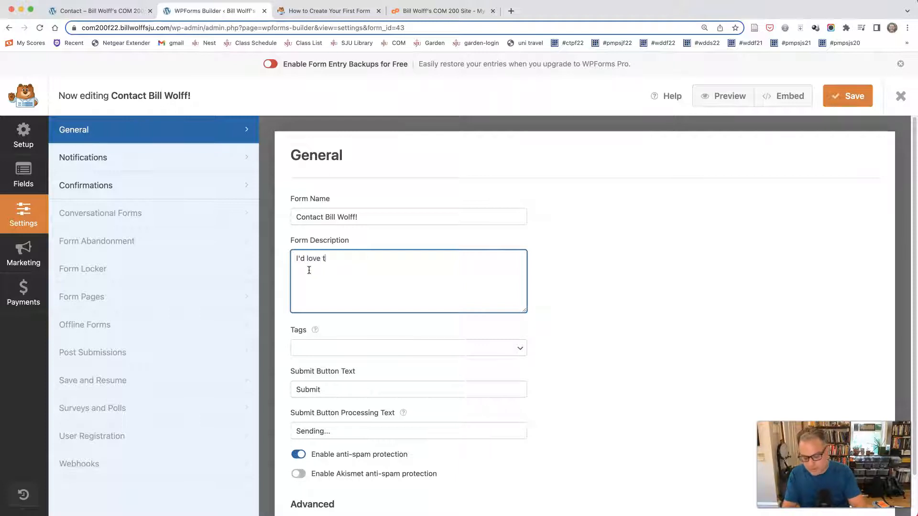
type("o hear from youA")
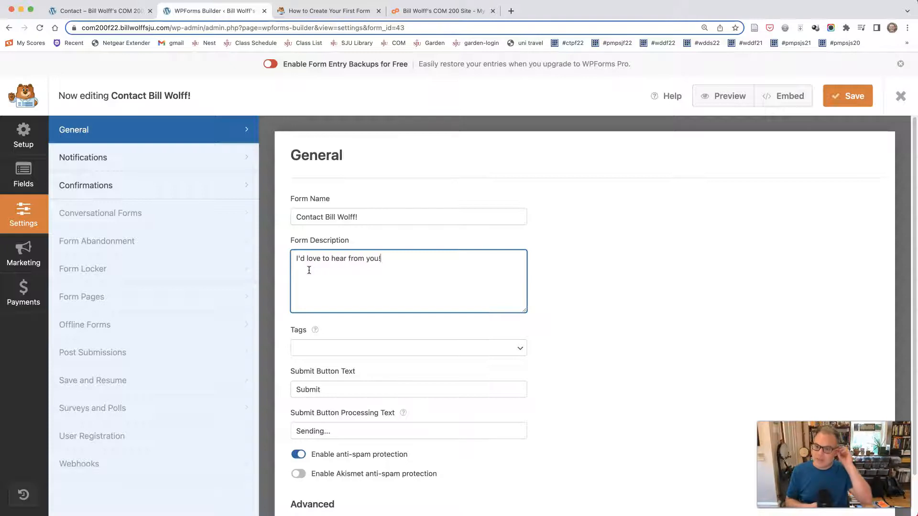
scroll("down", 3)
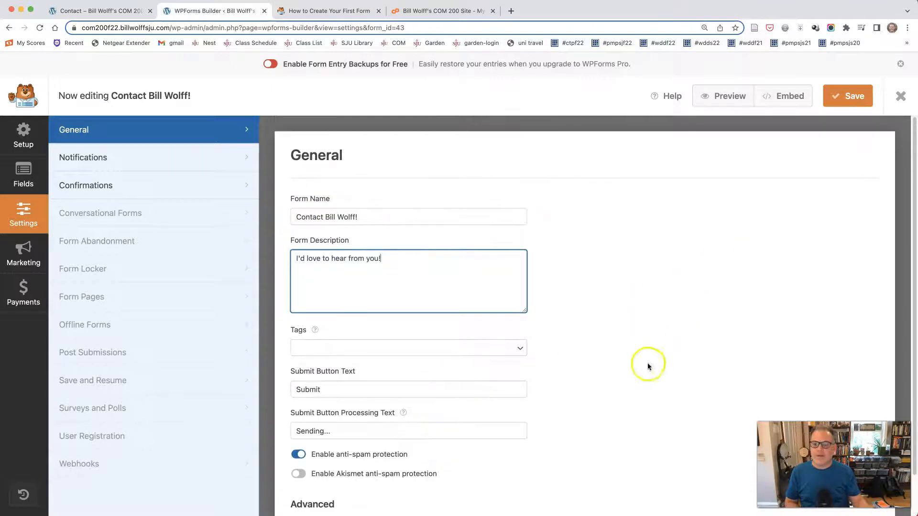
left_click(847, 96)
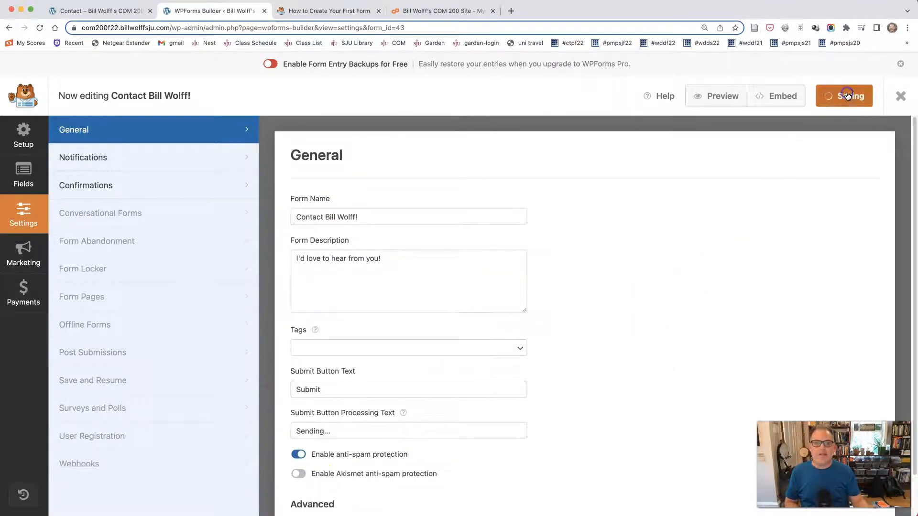
left_click(847, 96)
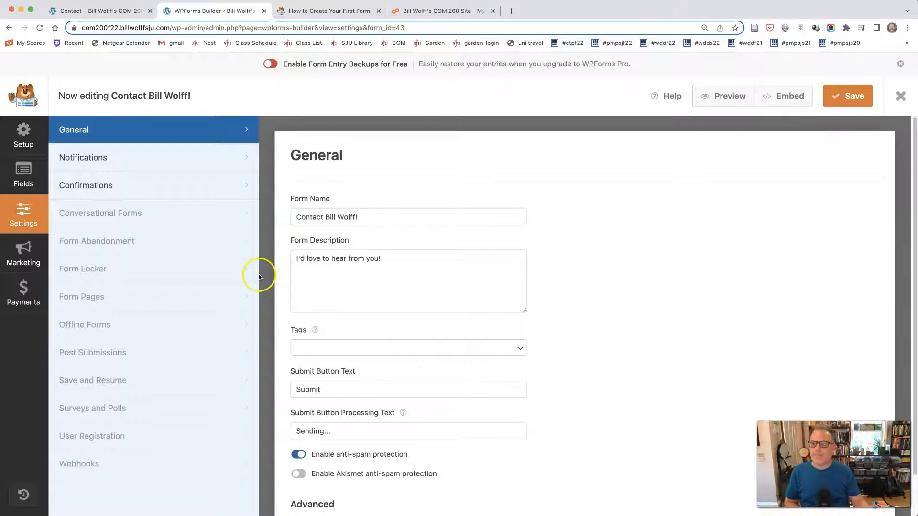
Step: In Notifications, change the email subject to 'New Entry: Web Site Contact' and review sender settings
left_click(83, 157)
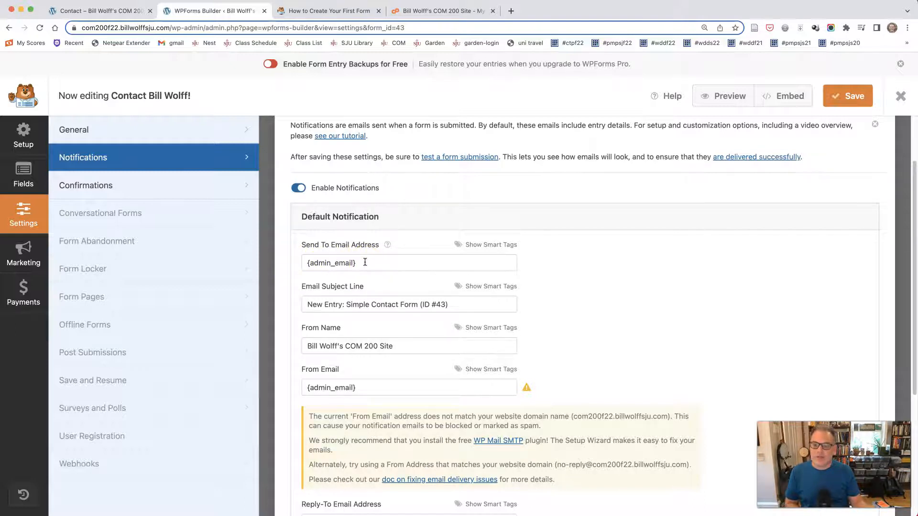
left_click(346, 262)
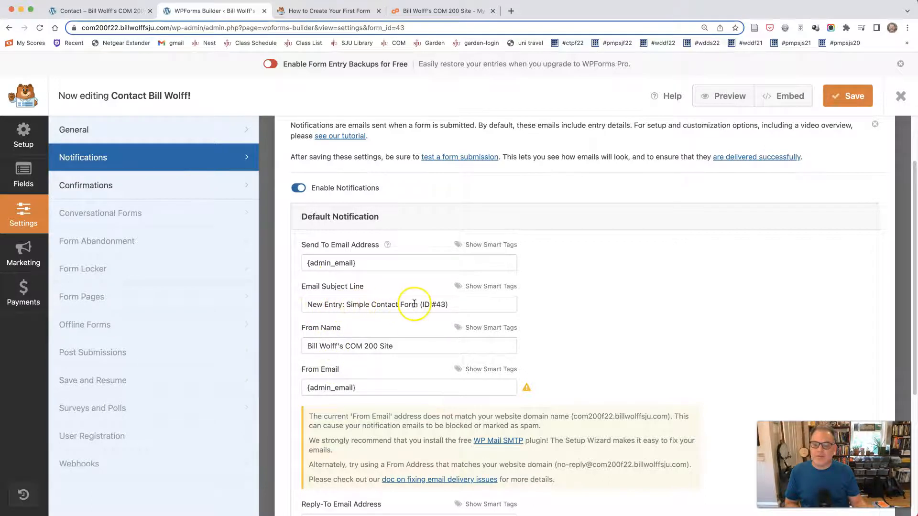
triple_click(408, 304)
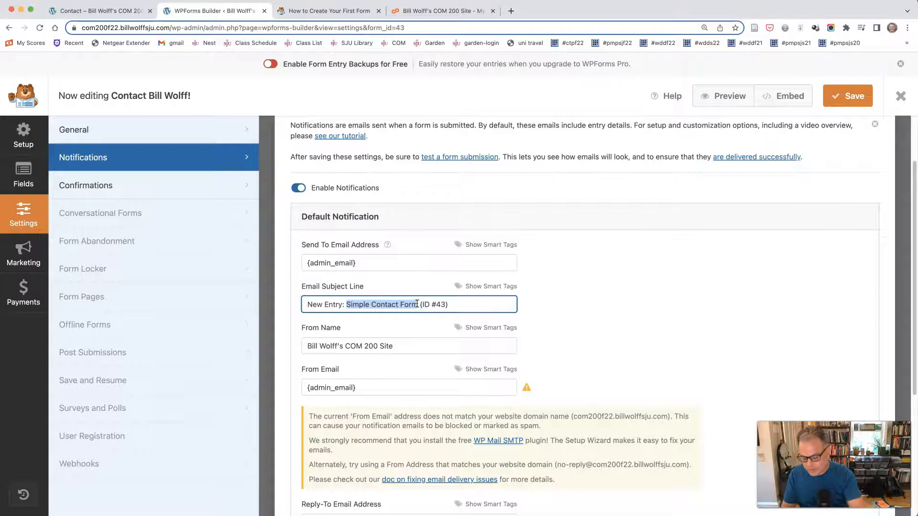
type("Web Site")
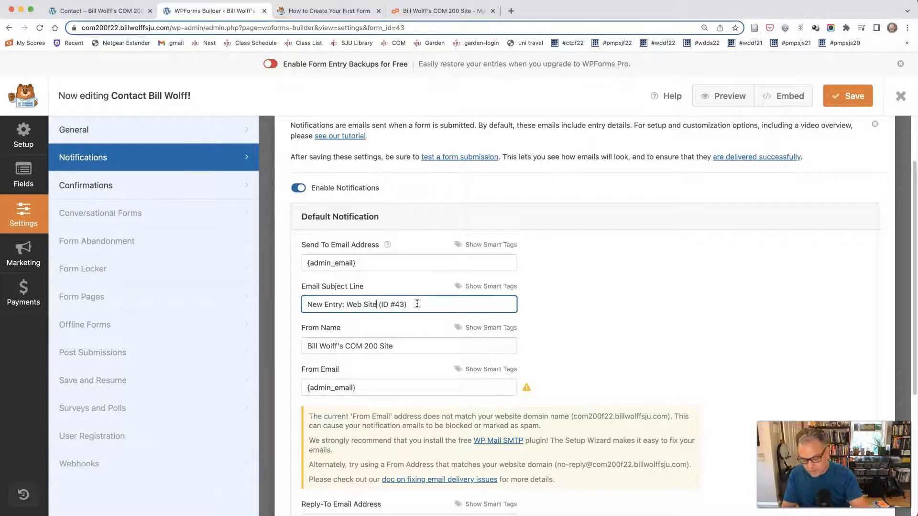
type("Contact")
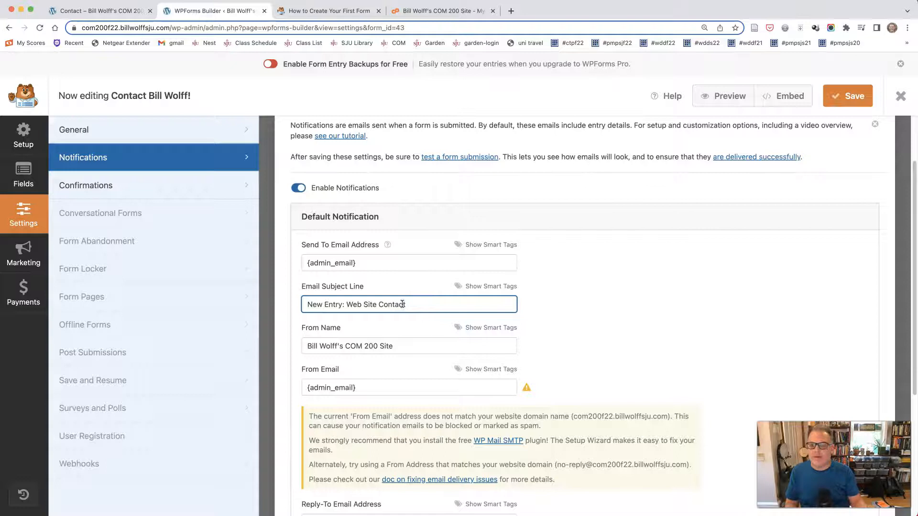
triple_click(408, 346)
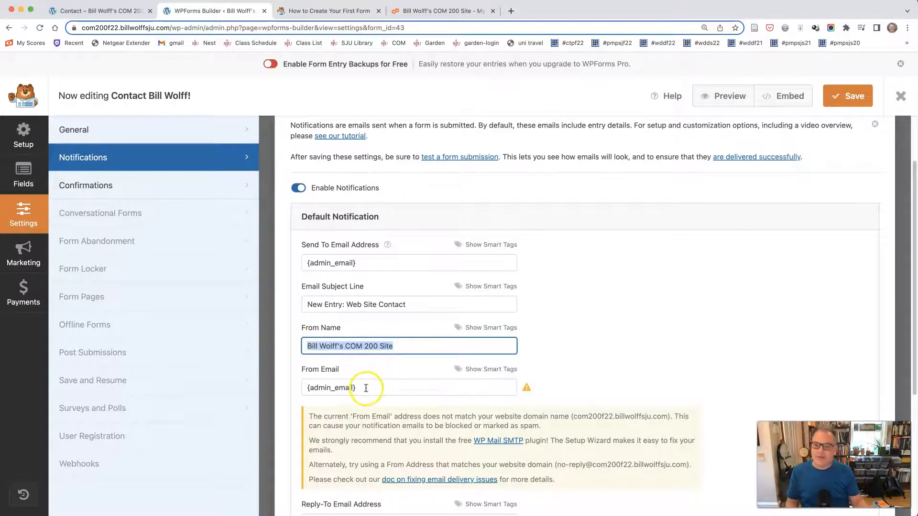
left_click(373, 387)
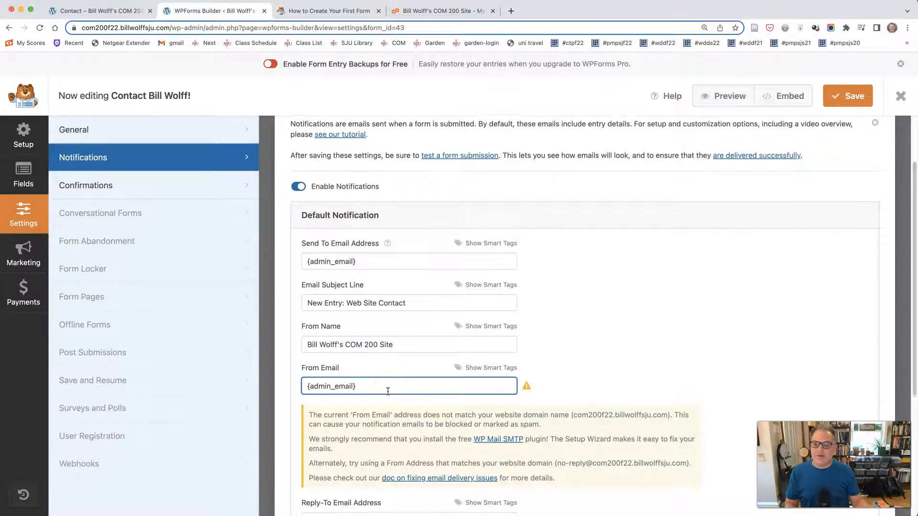
scroll("down", 3)
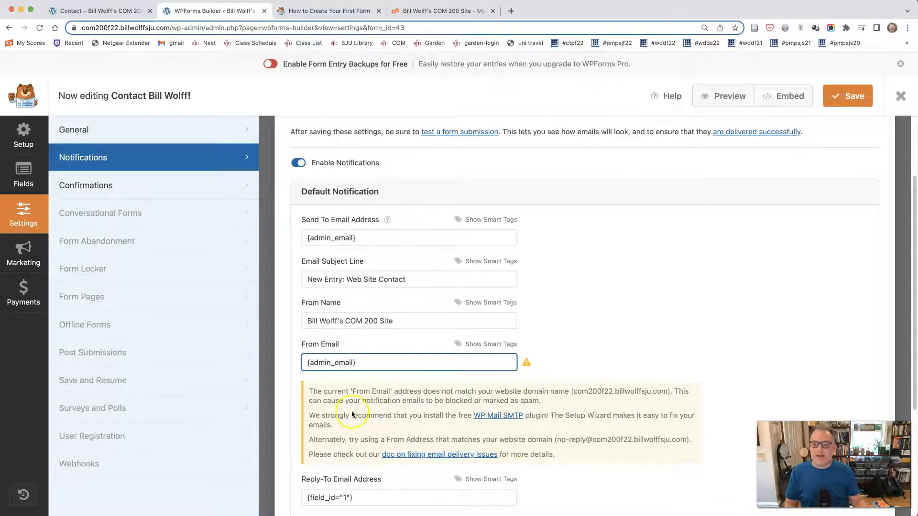
mouse_move(562, 408)
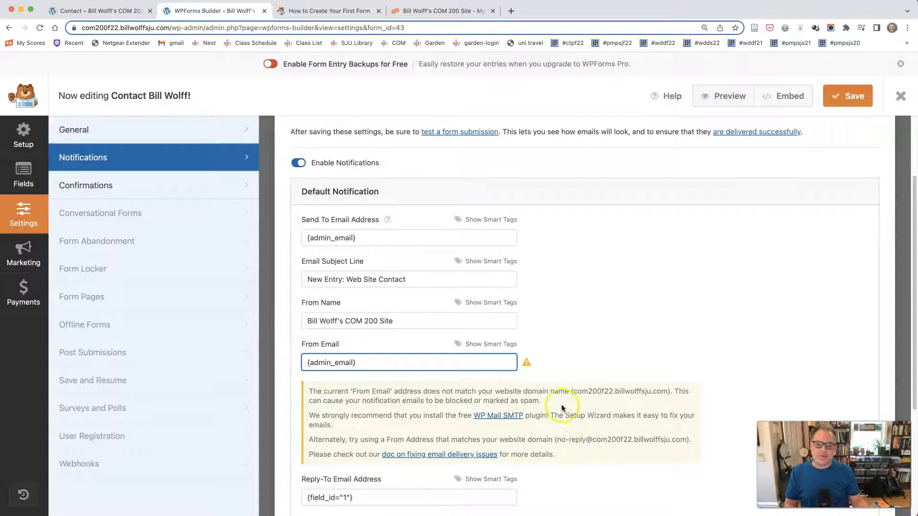
mouse_move(497, 386)
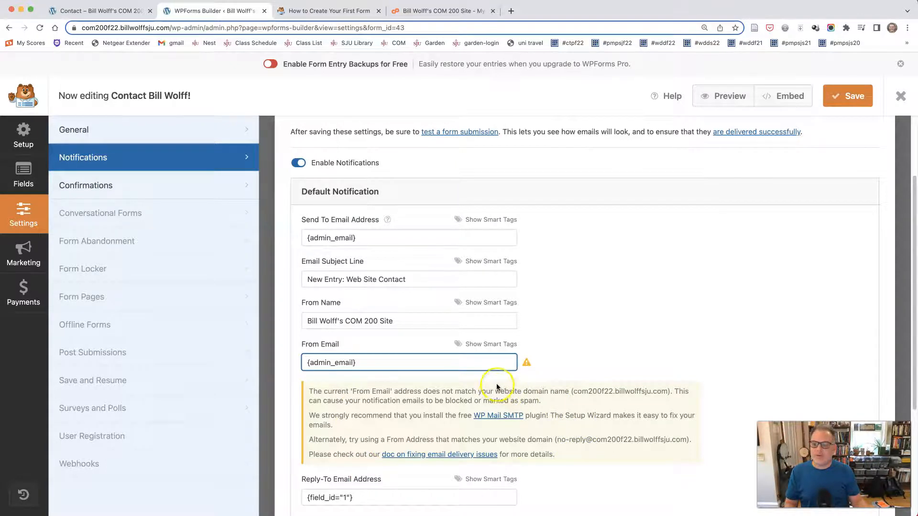
mouse_move(577, 416)
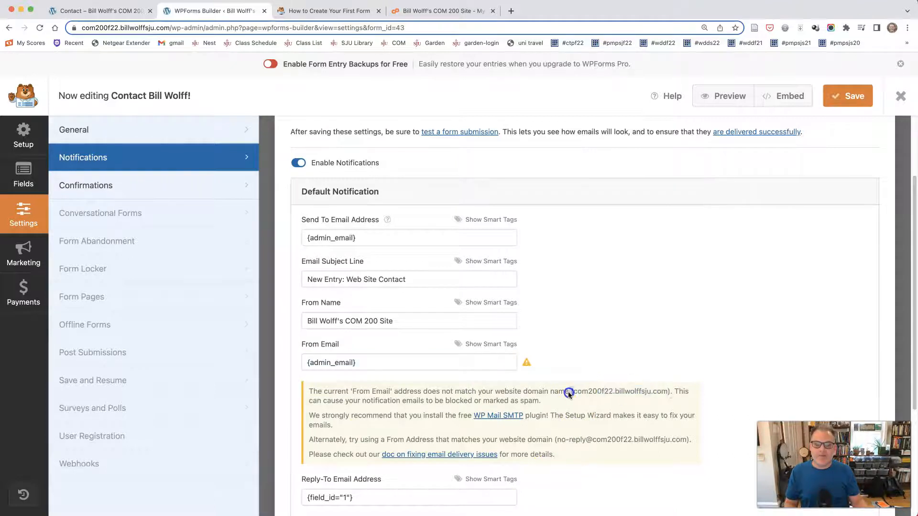
double_click(622, 391)
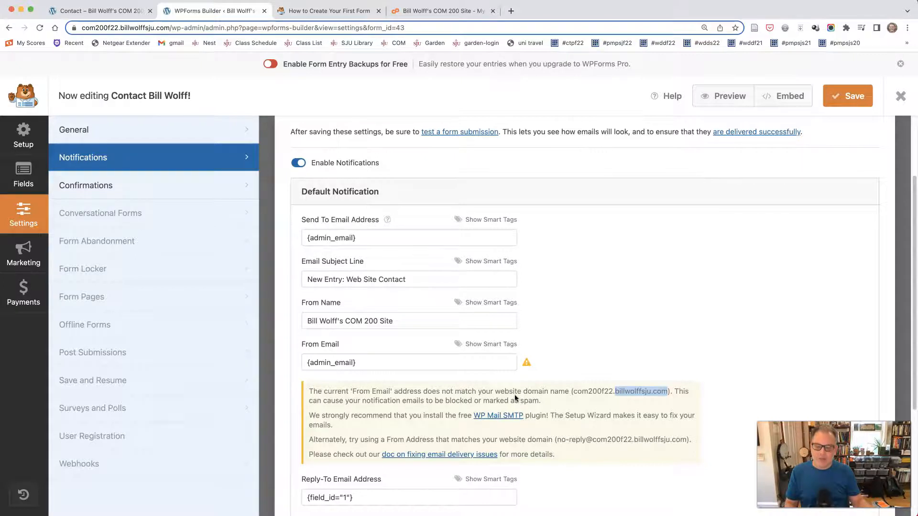
scroll("down", 3)
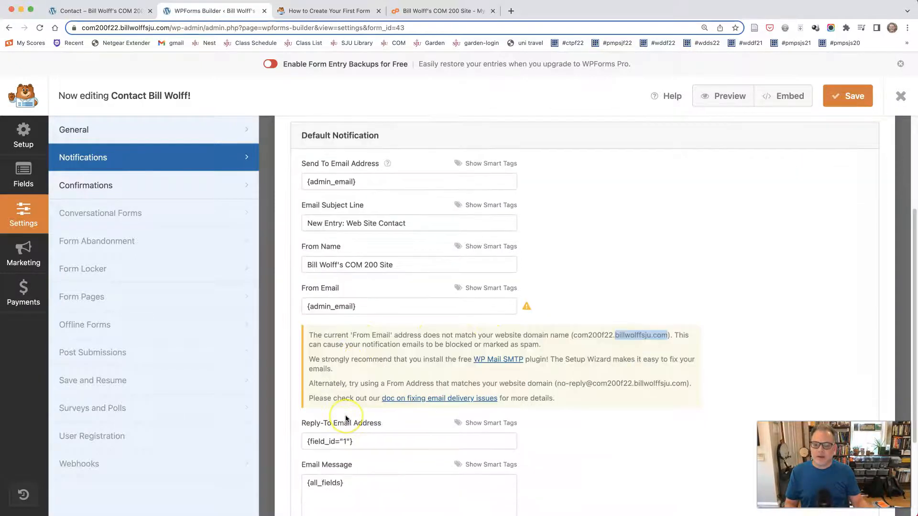
scroll("down", 3)
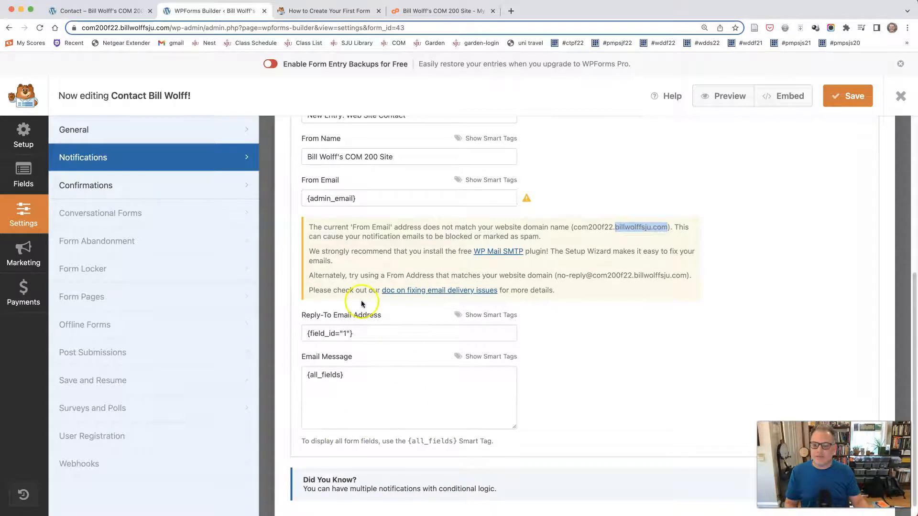
scroll("down", 3)
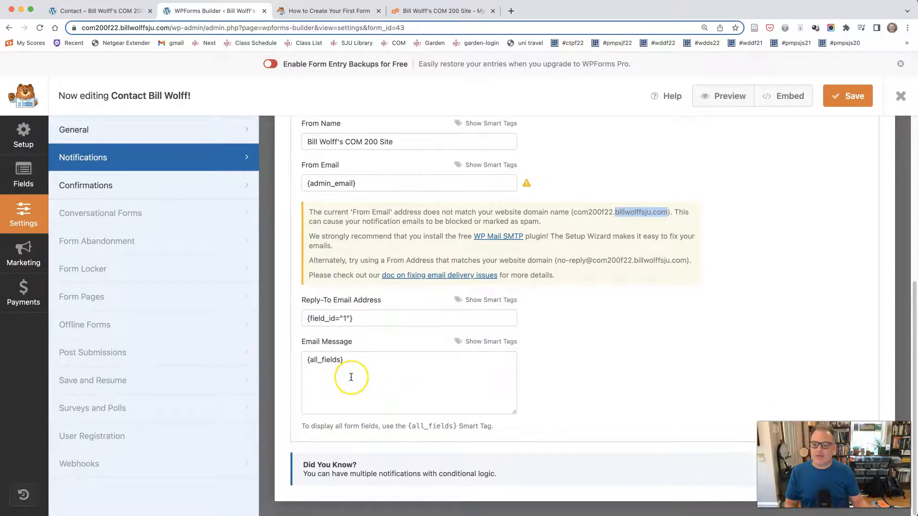
left_click(847, 96)
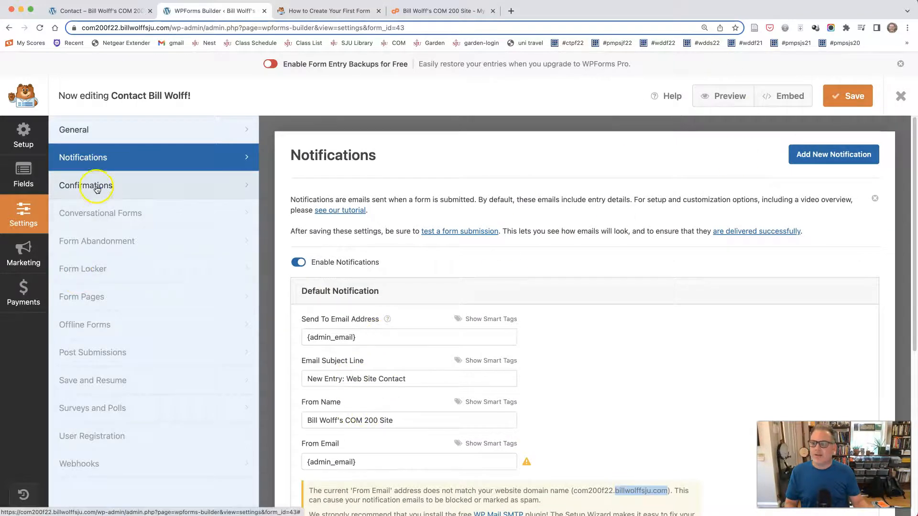
Step: In Confirmations, reword the message to 'Thanks for contacting me! I'll be in touch with you shortly.'
left_click(85, 185)
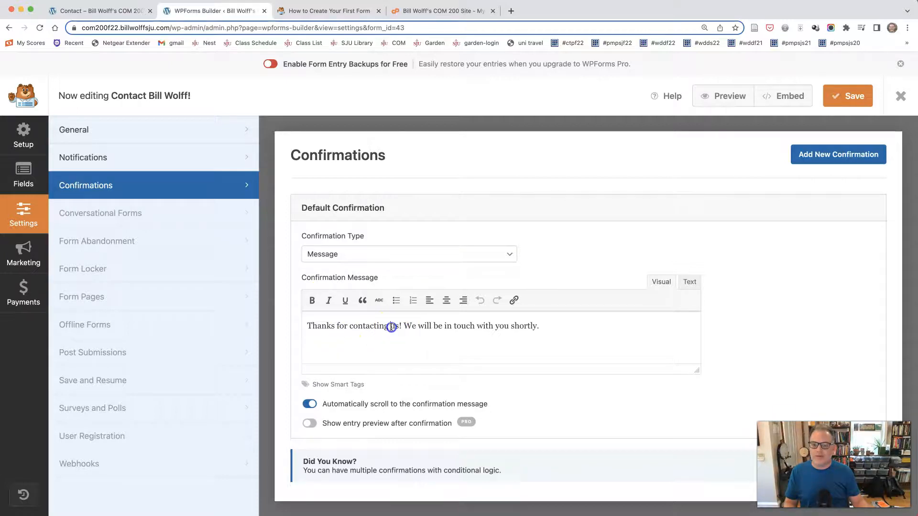
double_click(390, 325)
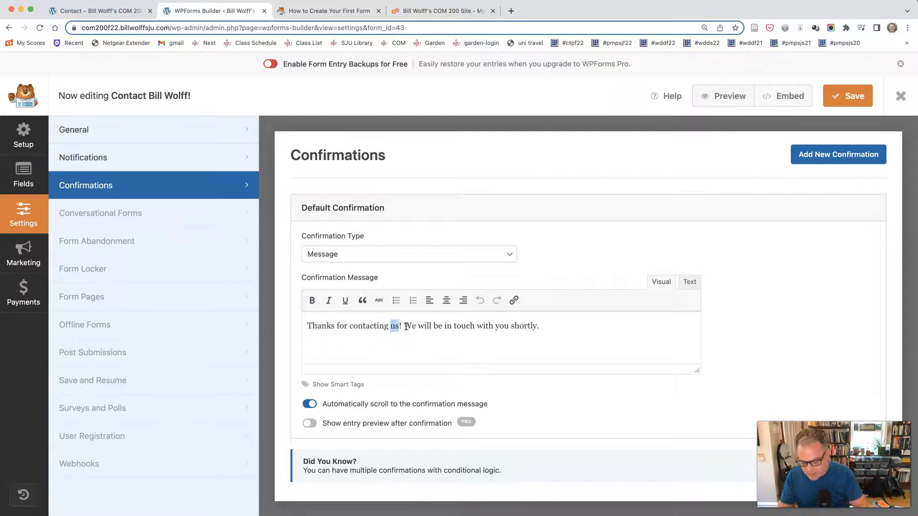
type("me")
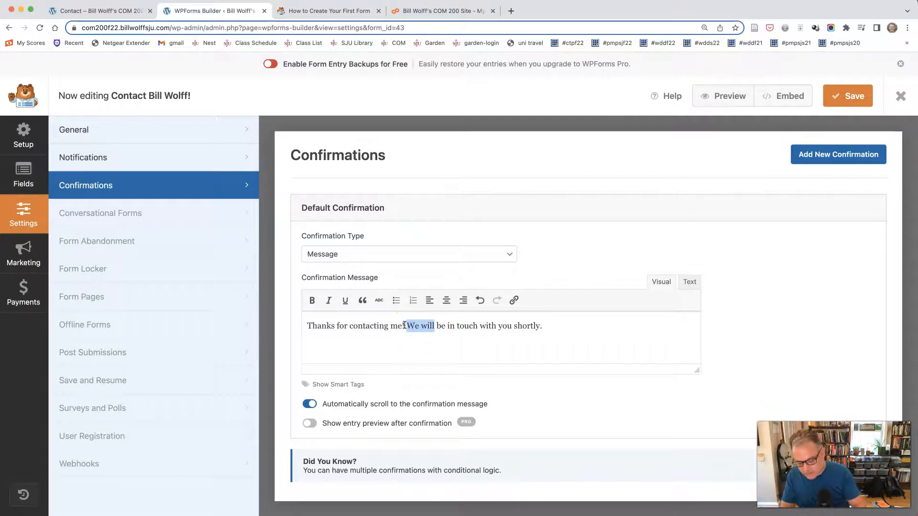
type("I'll")
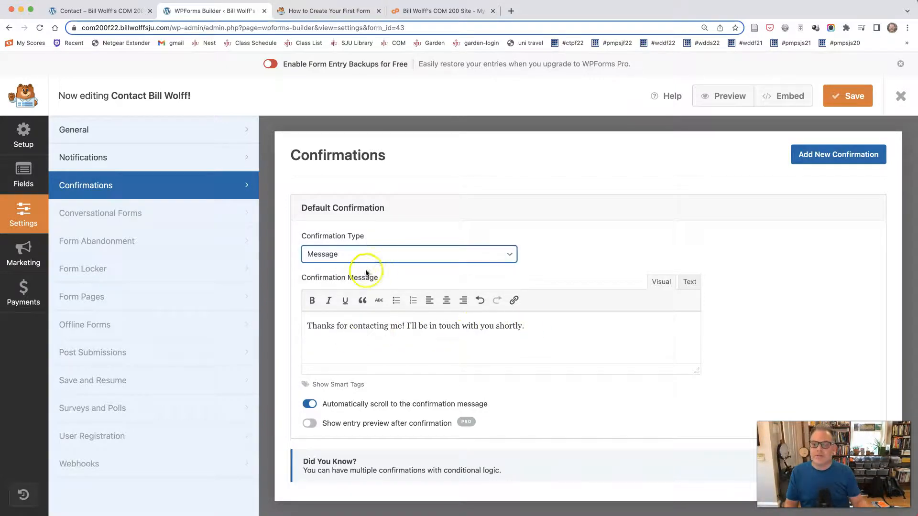
left_click(408, 253)
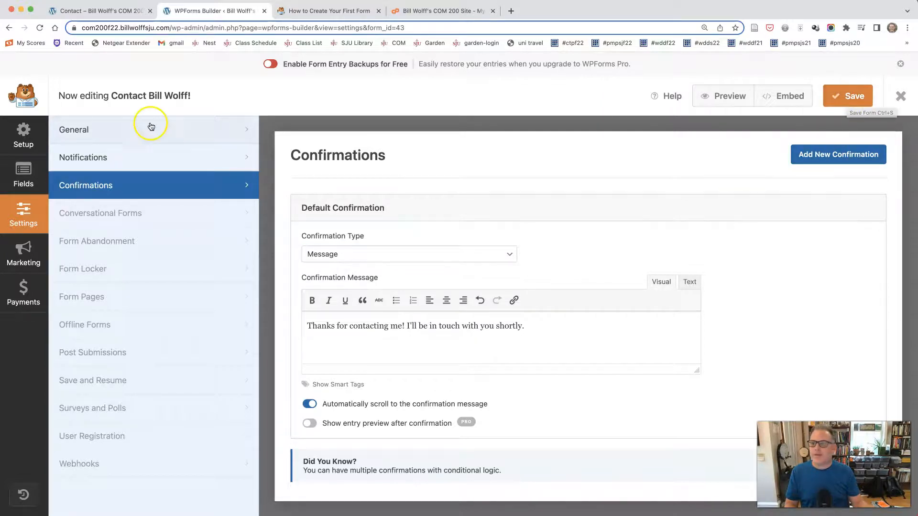
Step: Review the form's general settings and fields layout, then save the contact form
left_click(73, 129)
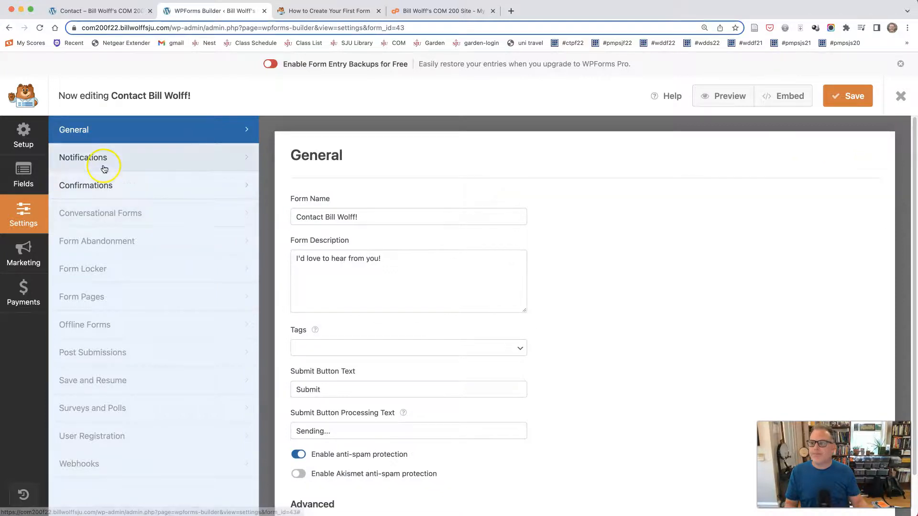
left_click(23, 176)
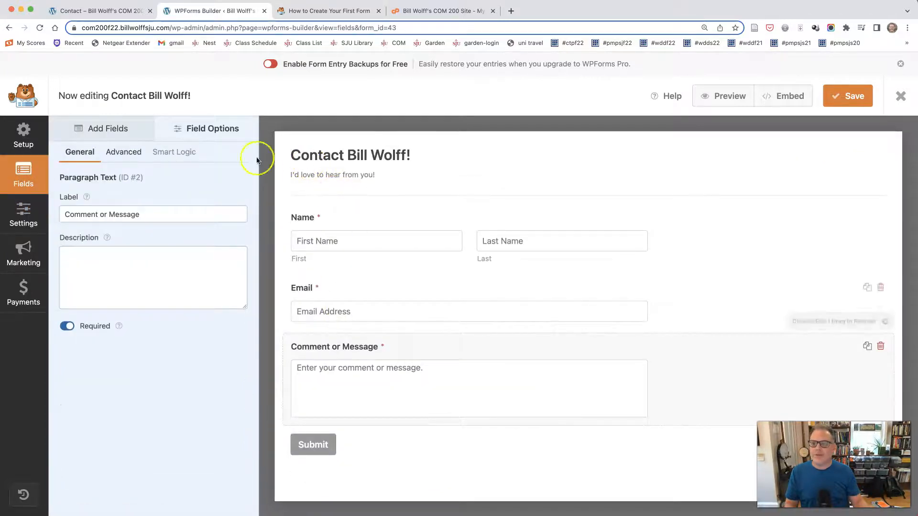
mouse_move(368, 198)
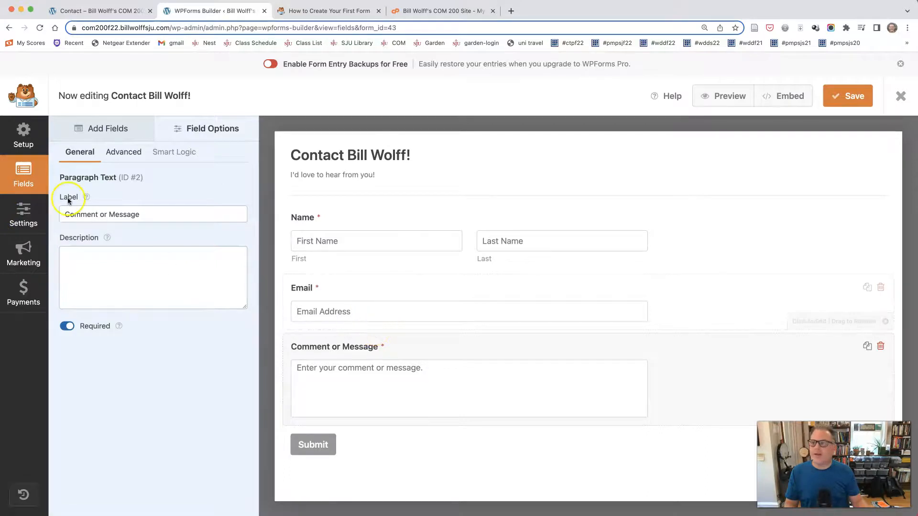
mouse_move(878, 101)
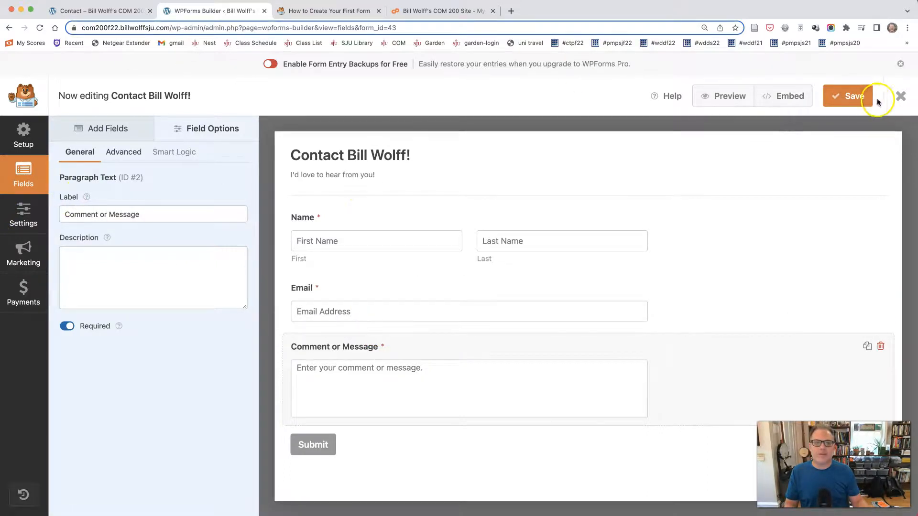
left_click(901, 95)
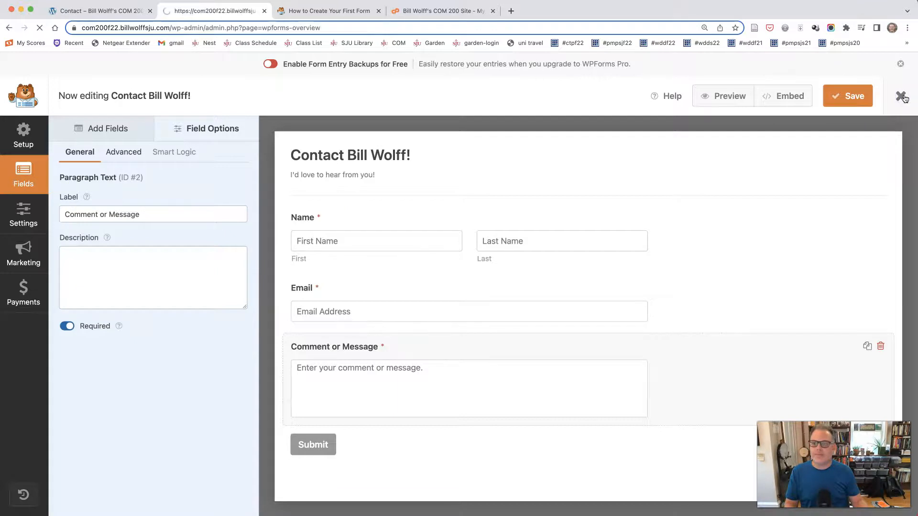
Step: Leave the form builder and go to the site's Pages list
left_click(903, 95)
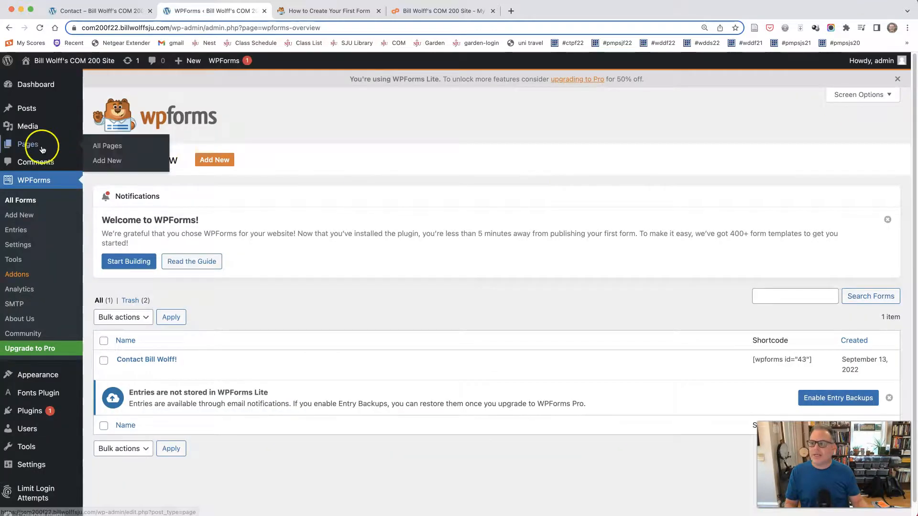
left_click(28, 144)
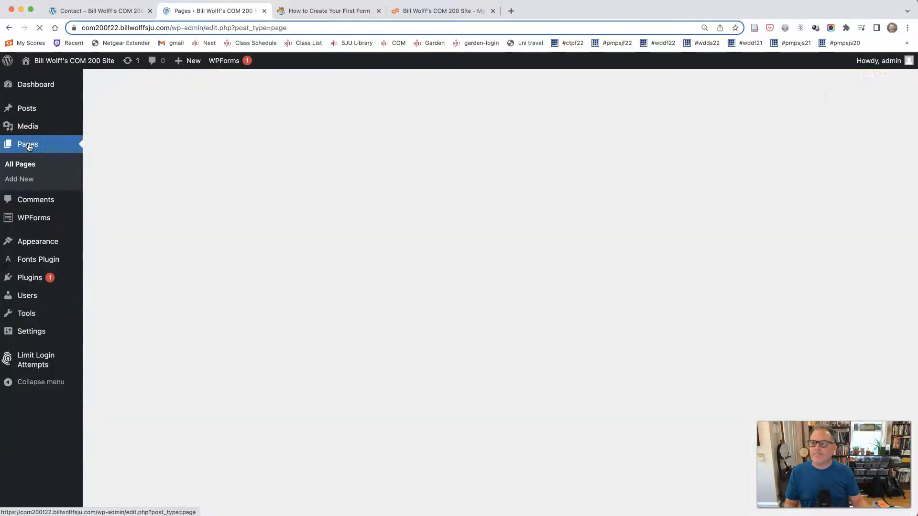
left_click(28, 144)
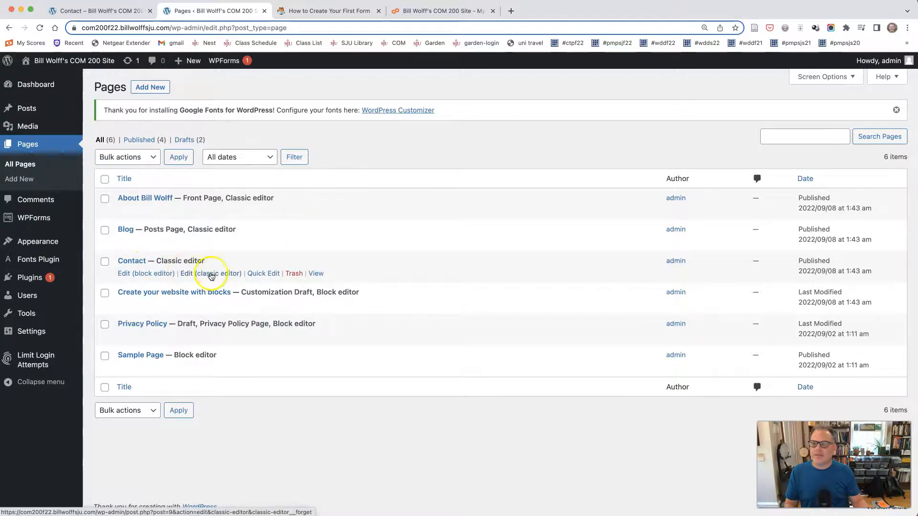
Step: Edit the Contact page in the classic editor and delete its placeholder paragraph
left_click(211, 274)
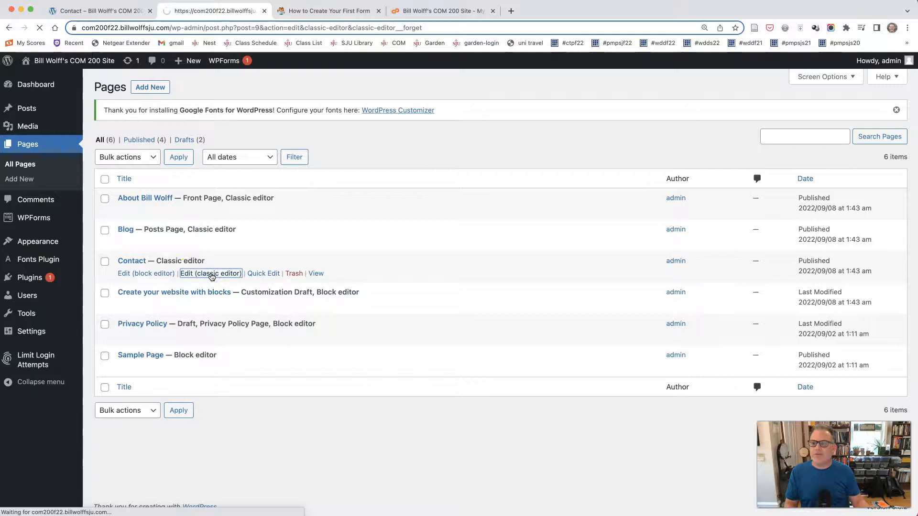
left_click(211, 274)
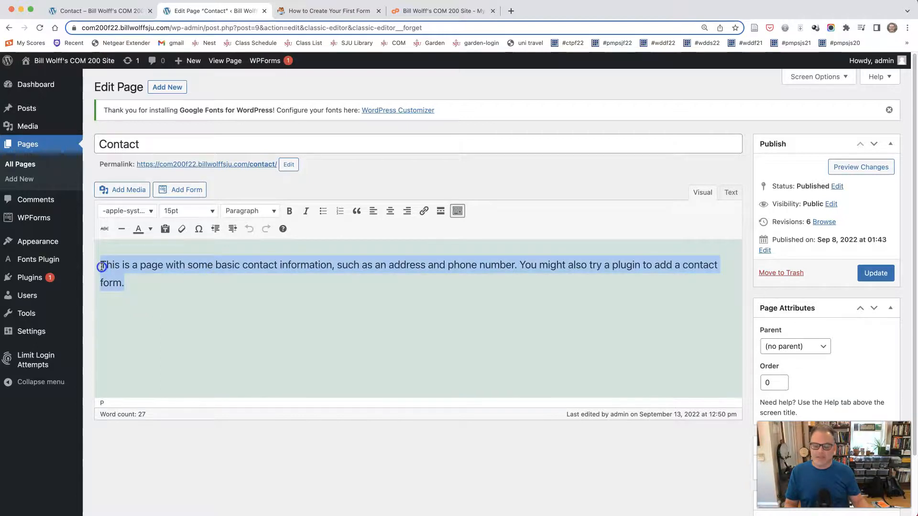
key("Delete")
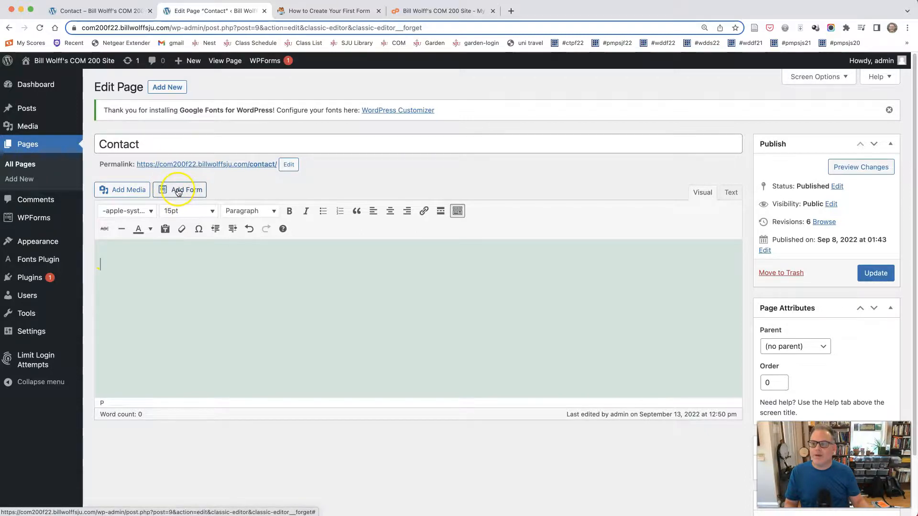
Step: Insert the contact form shortcode with Show form name and Show form description enabled
left_click(180, 190)
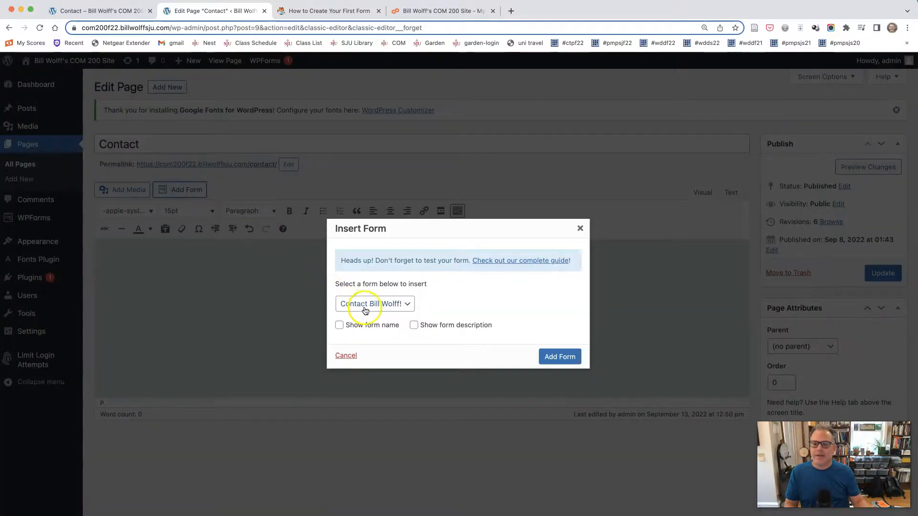
left_click(374, 304)
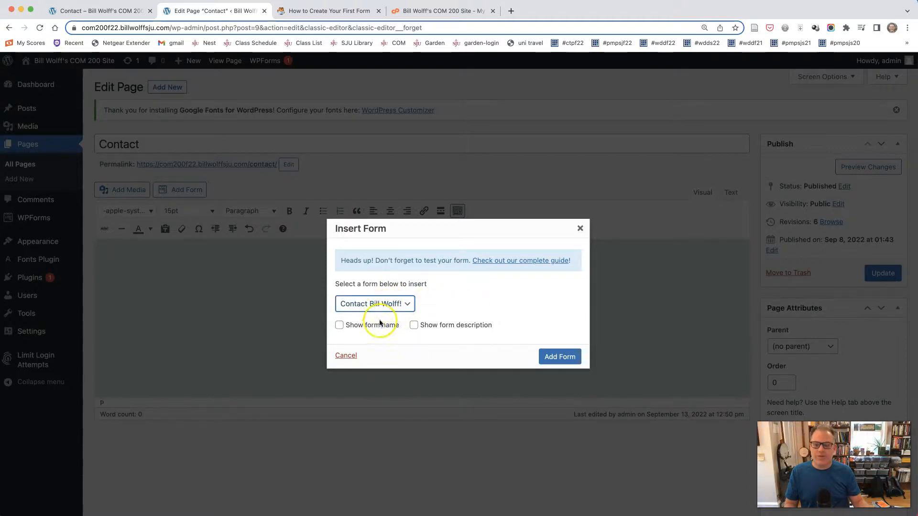
left_click(338, 325)
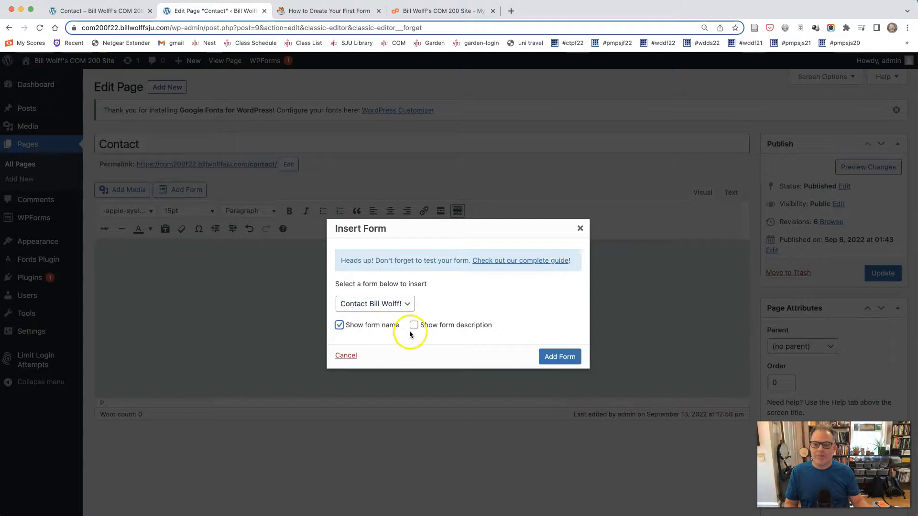
left_click(414, 325)
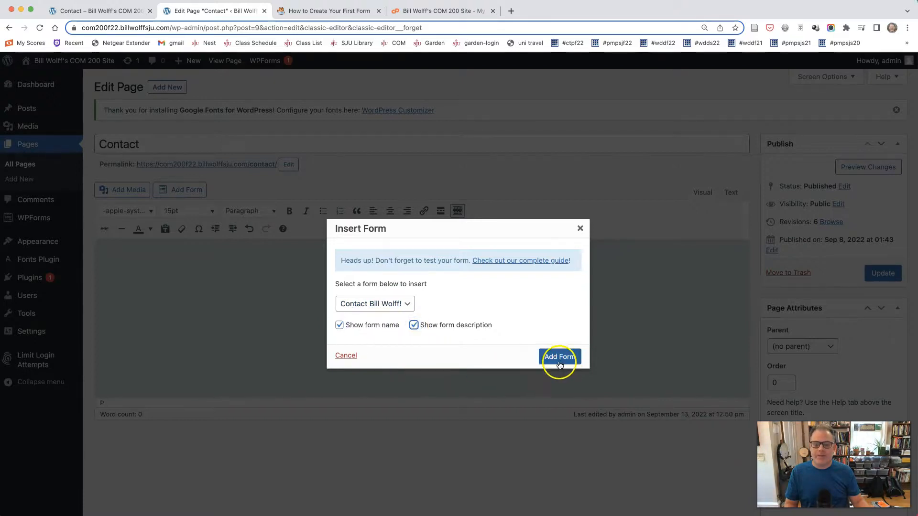
left_click(558, 357)
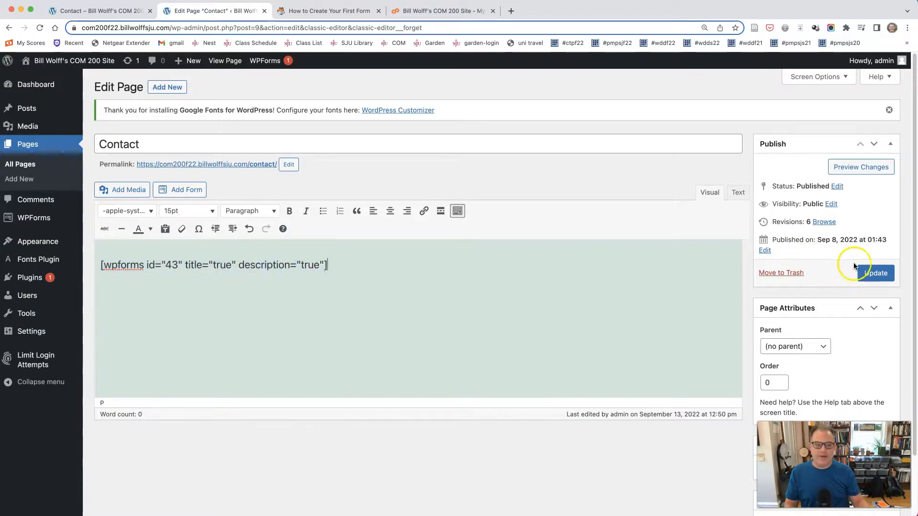
Step: Update the Contact page and visit the live site from the admin bar
left_click(875, 273)
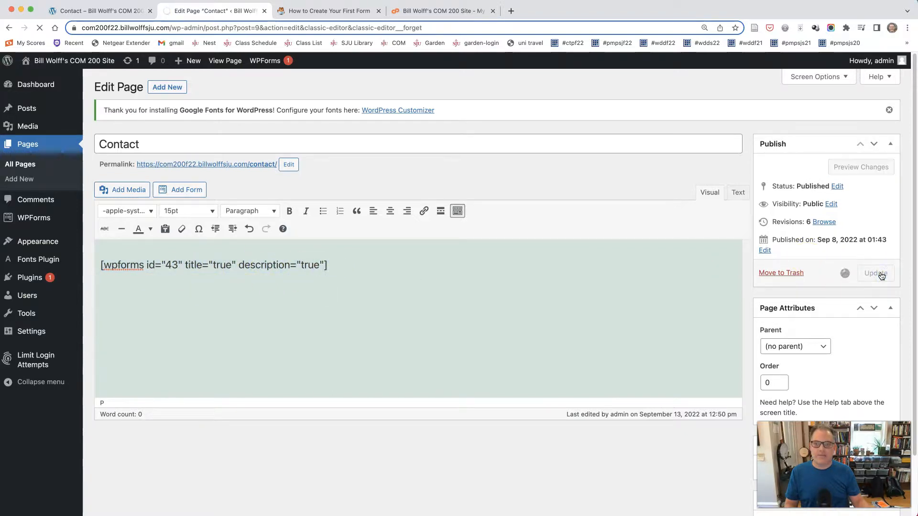
left_click(875, 272)
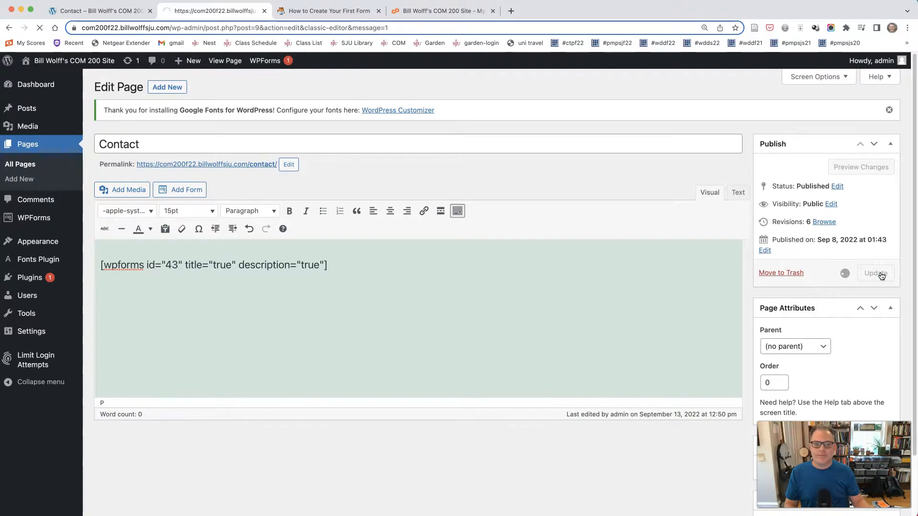
left_click(875, 273)
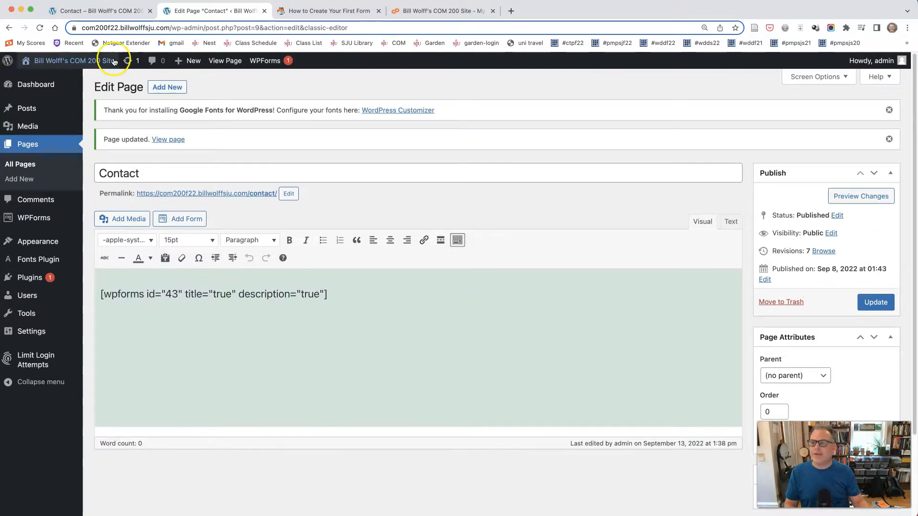
left_click(99, 11)
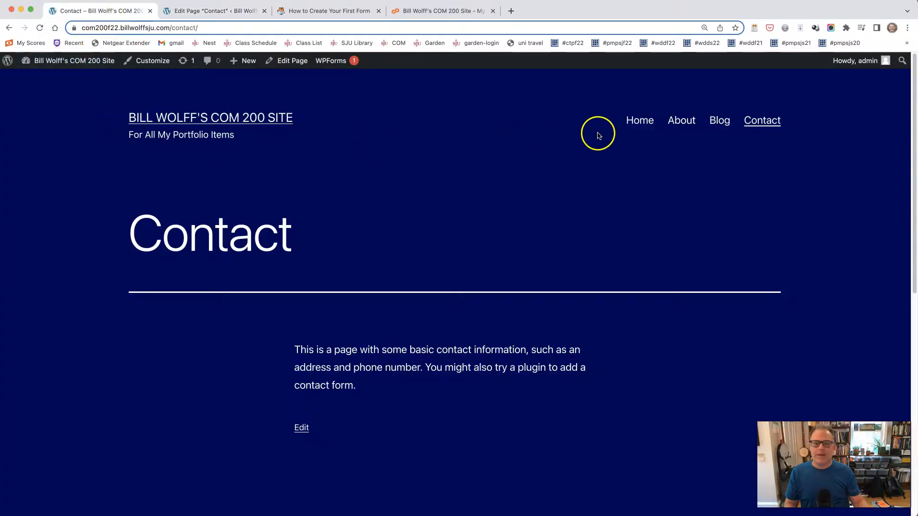
Step: Browse to the live Contact page and check the 'Contact Bill Wolff!' form's First Name field
left_click(639, 121)
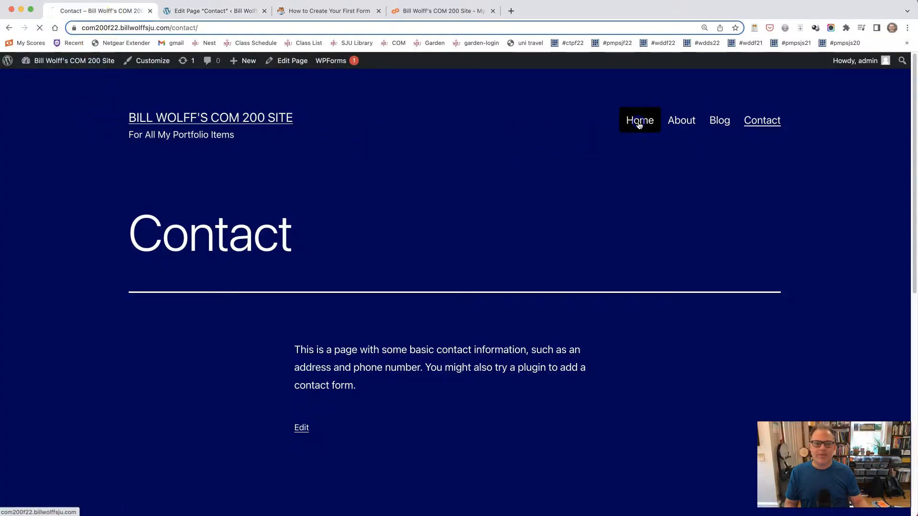
left_click(640, 120)
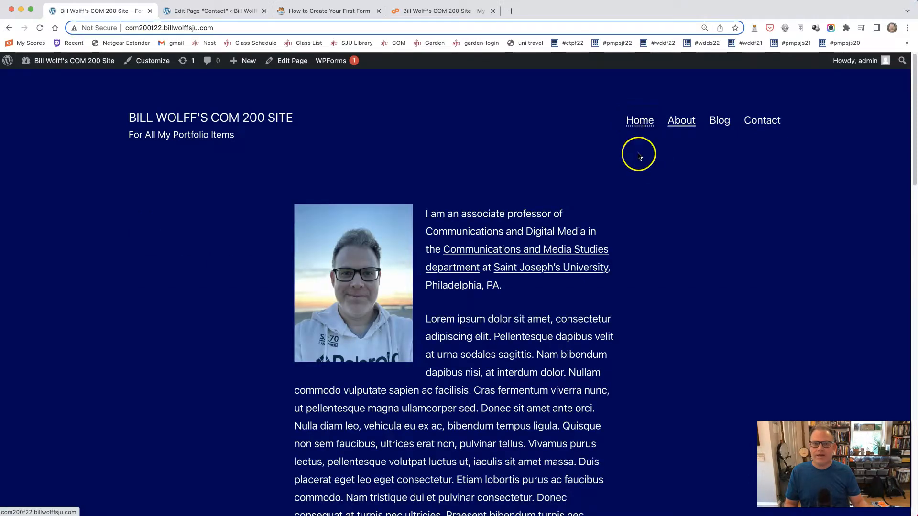
left_click(762, 120)
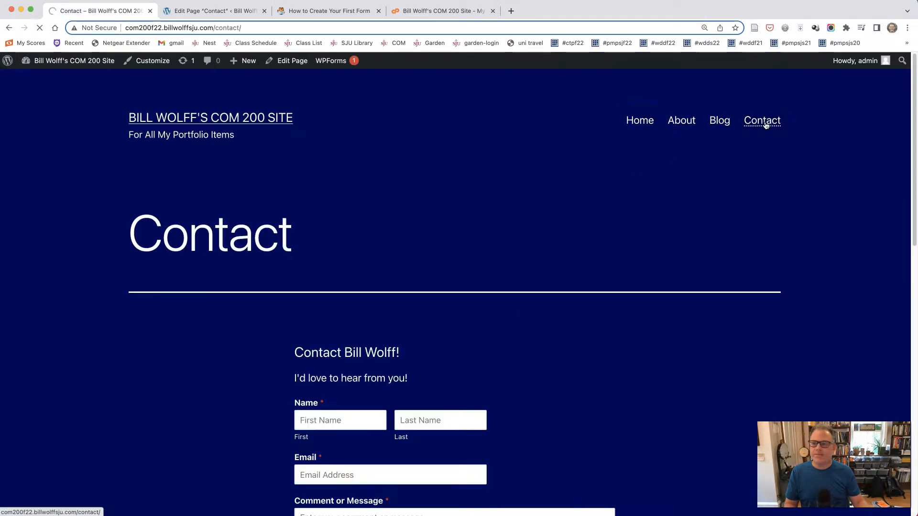
scroll("down", 3)
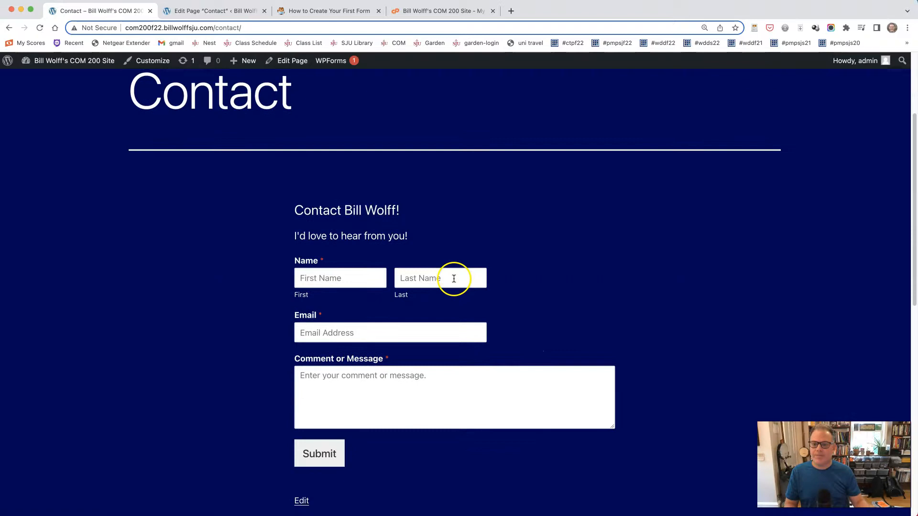
scroll("down", 3)
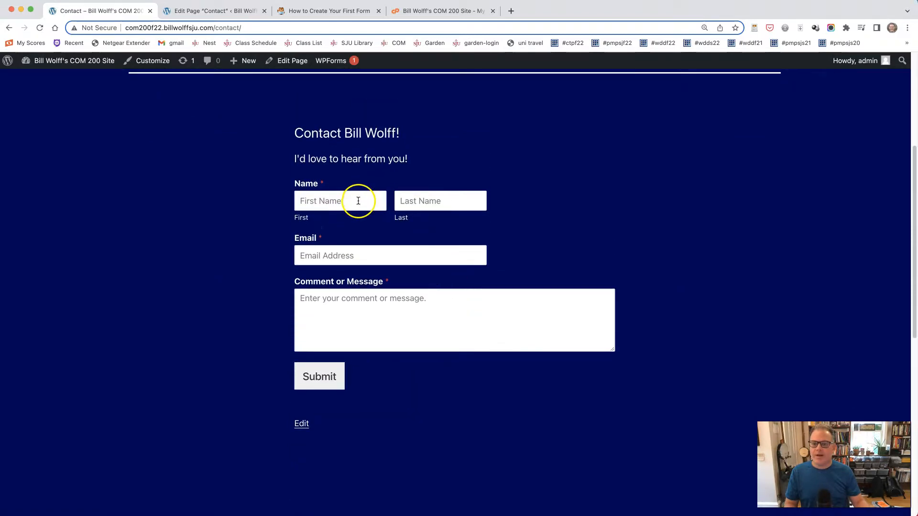
left_click(340, 201)
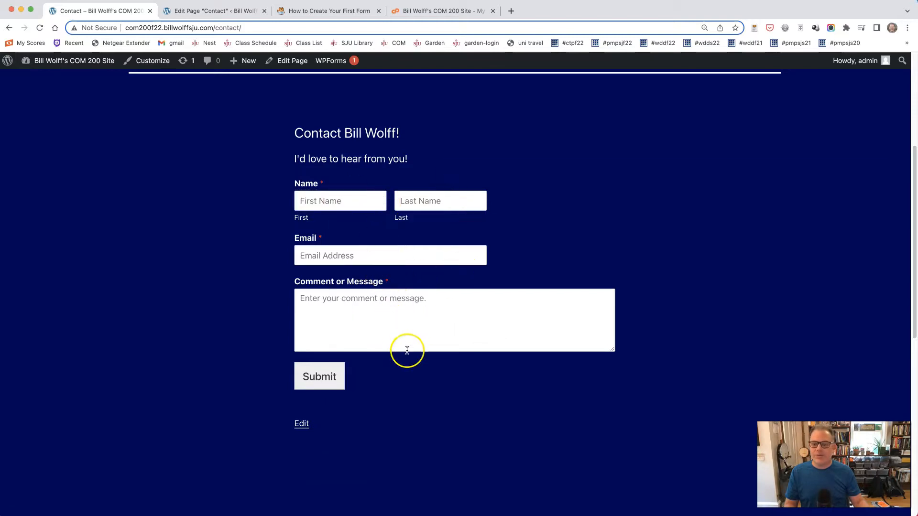
mouse_move(406, 371)
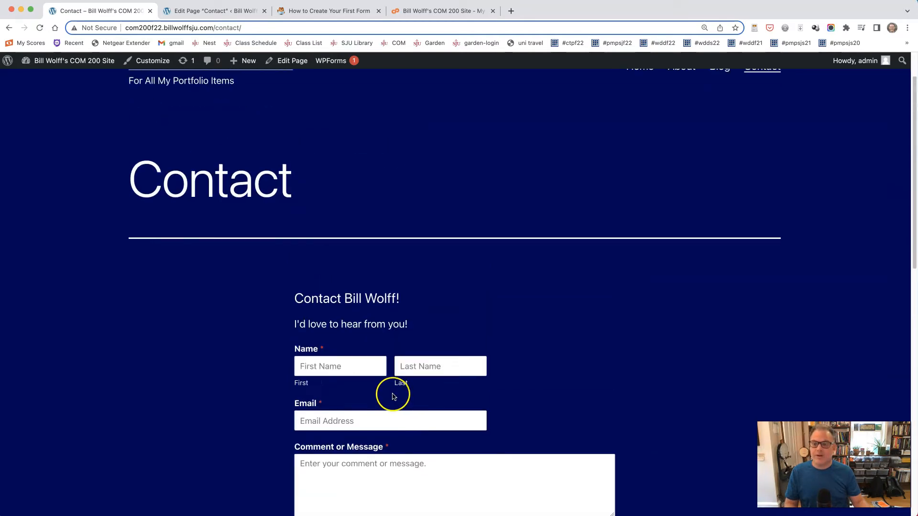
Step: Look over the rest of the form, then return to the Contact page editor tab
scroll("down", 3)
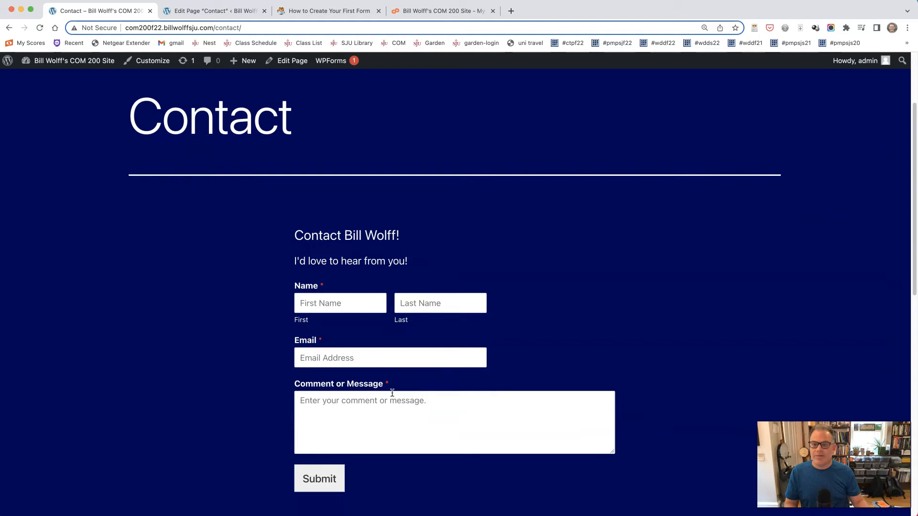
scroll("down", 3)
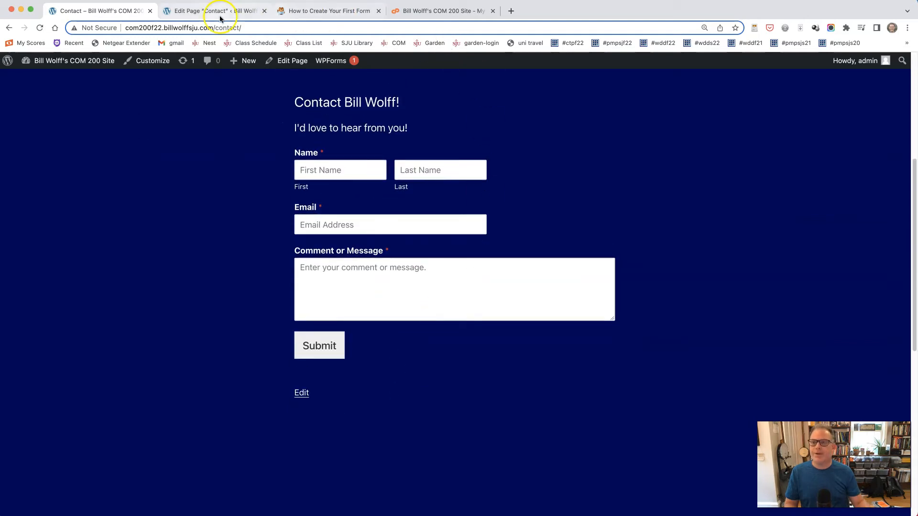
mouse_move(215, 10)
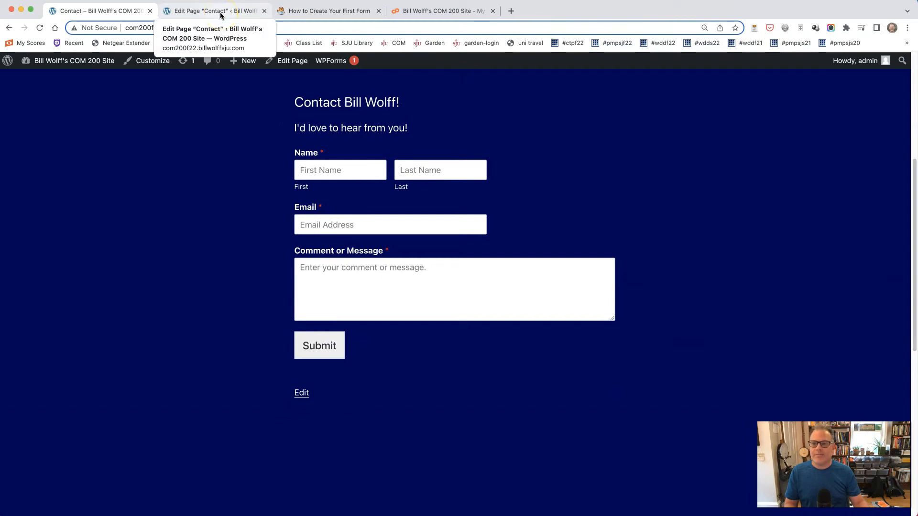
left_click(215, 11)
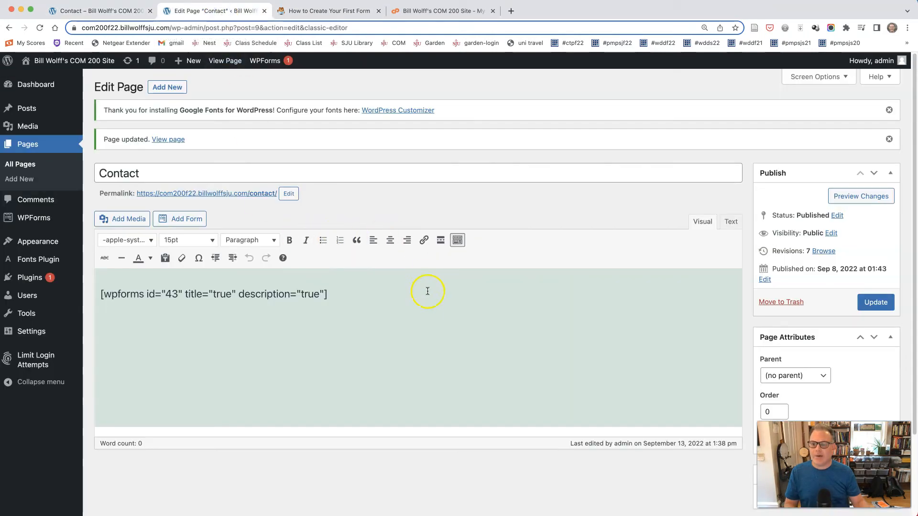